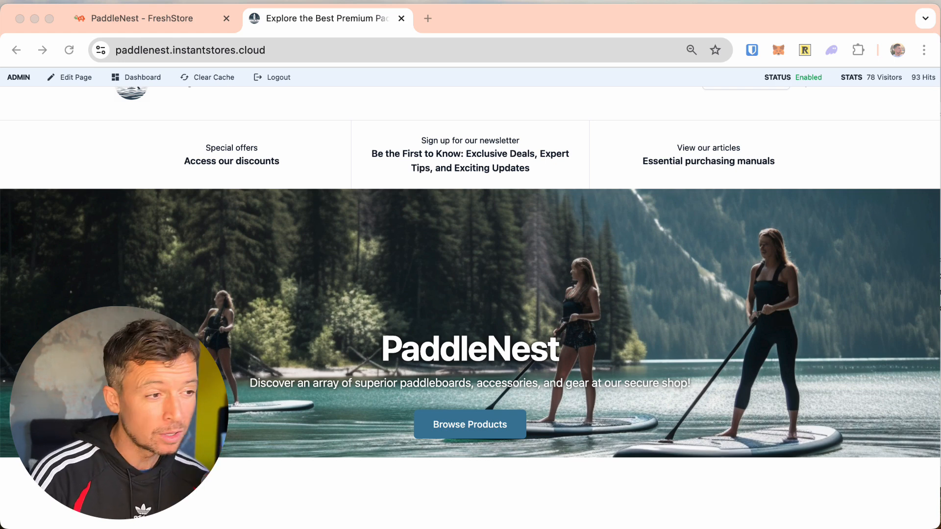
# - Browse the PaddleNest homepage's hero banner, featured products and articles, then open Edit Page
pyautogui.scroll(3)
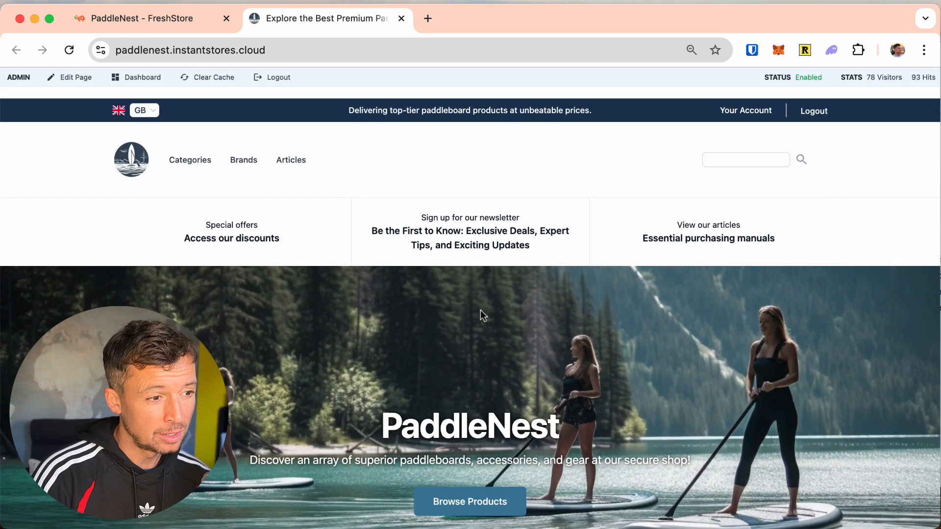
pyautogui.scroll(-3)
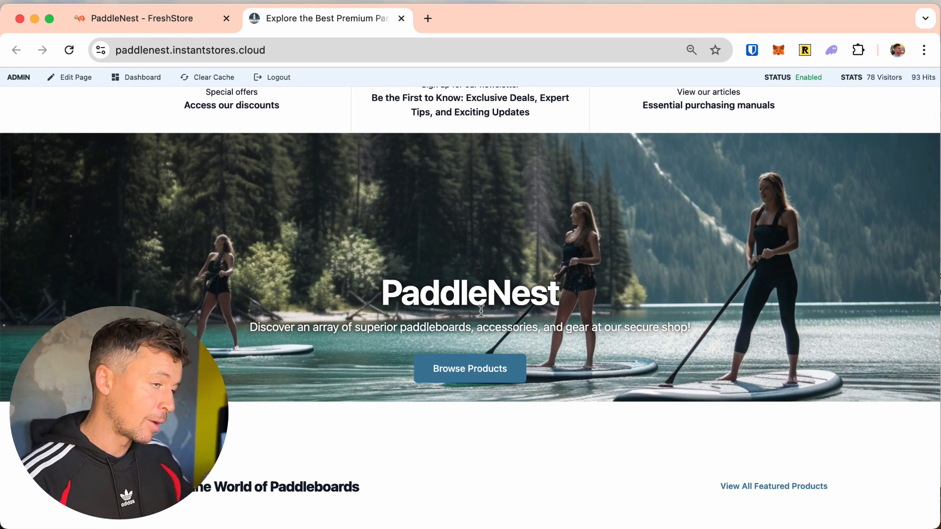
pyautogui.scroll(-3)
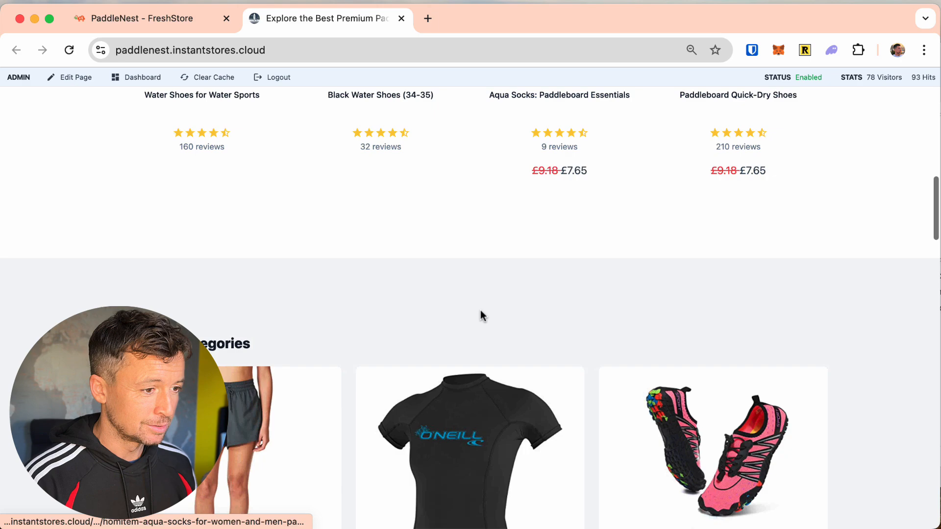
pyautogui.scroll(3)
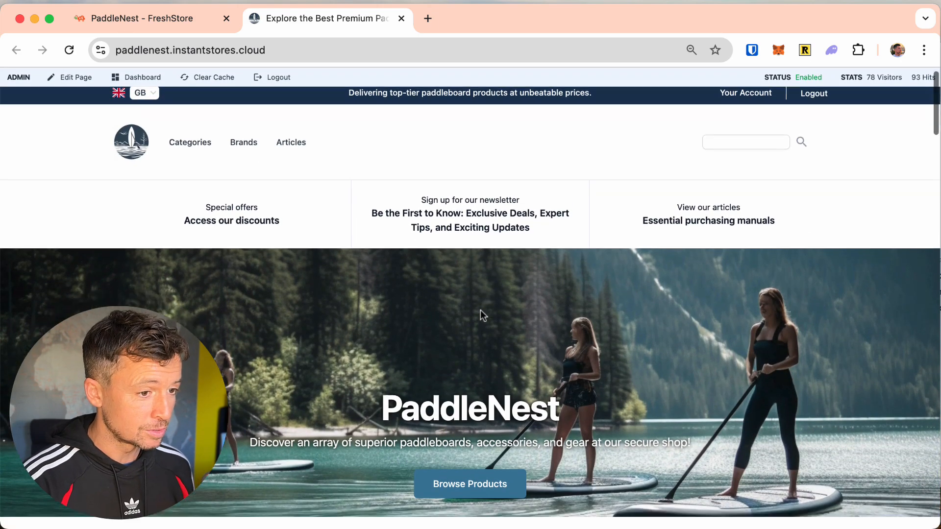
pyautogui.scroll(-3)
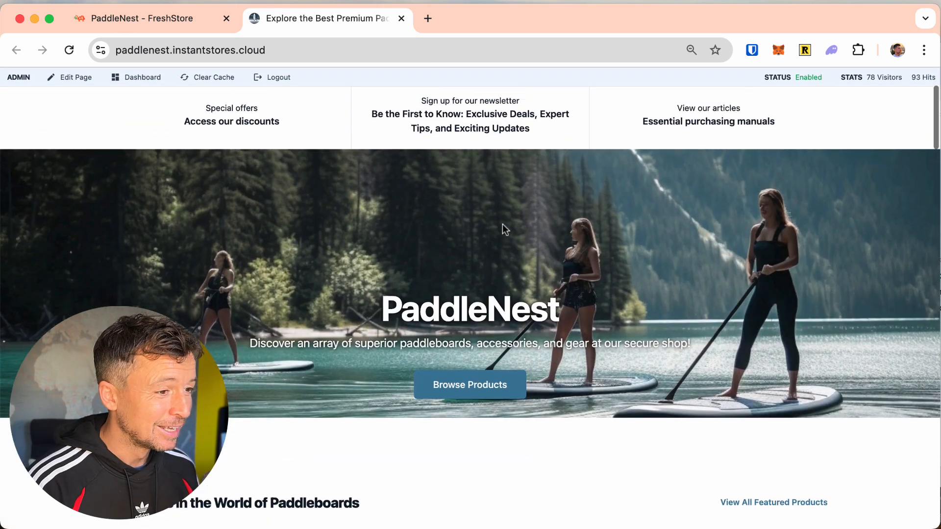
pyautogui.scroll(-3)
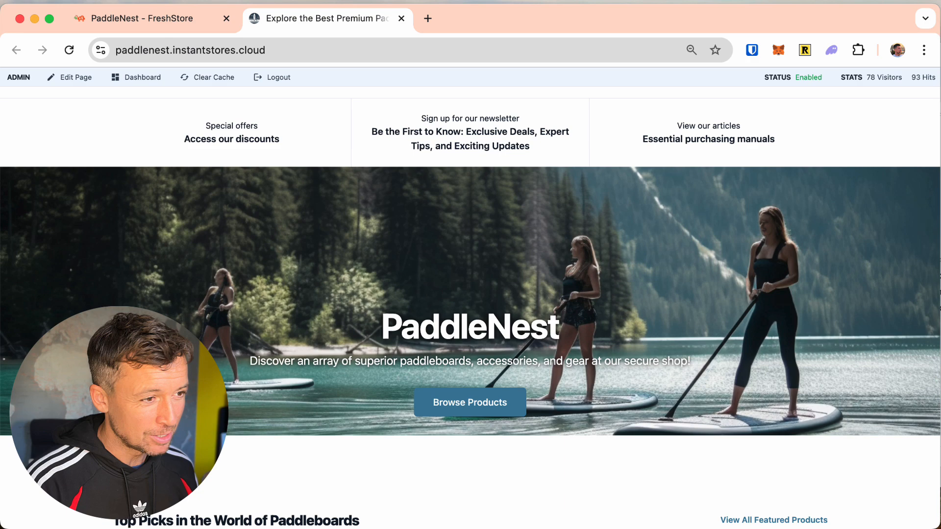
pyautogui.scroll(-3)
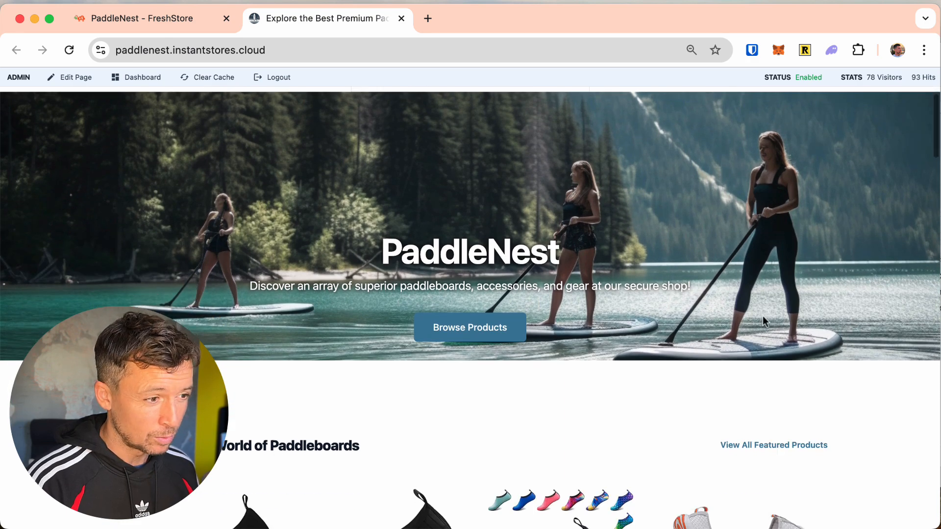
pyautogui.scroll(-3)
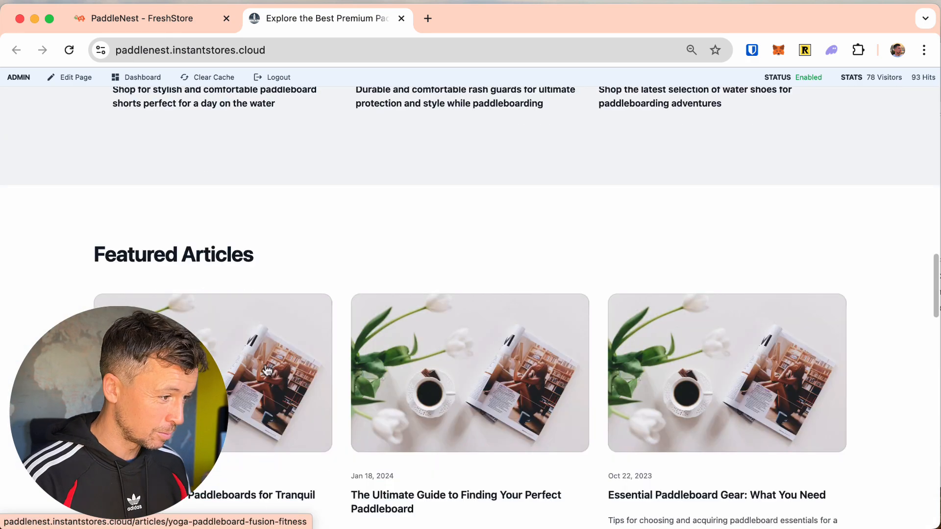
pyautogui.scroll(-3)
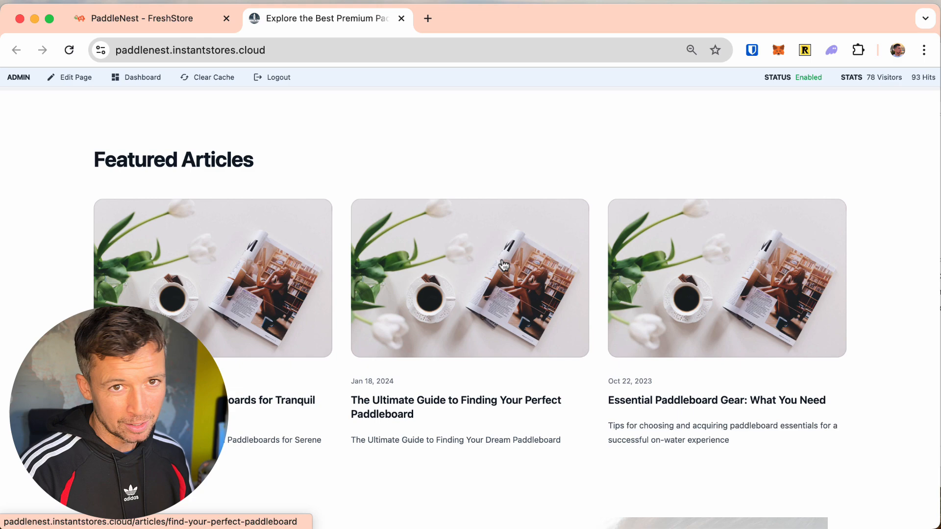
pyautogui.scroll(3)
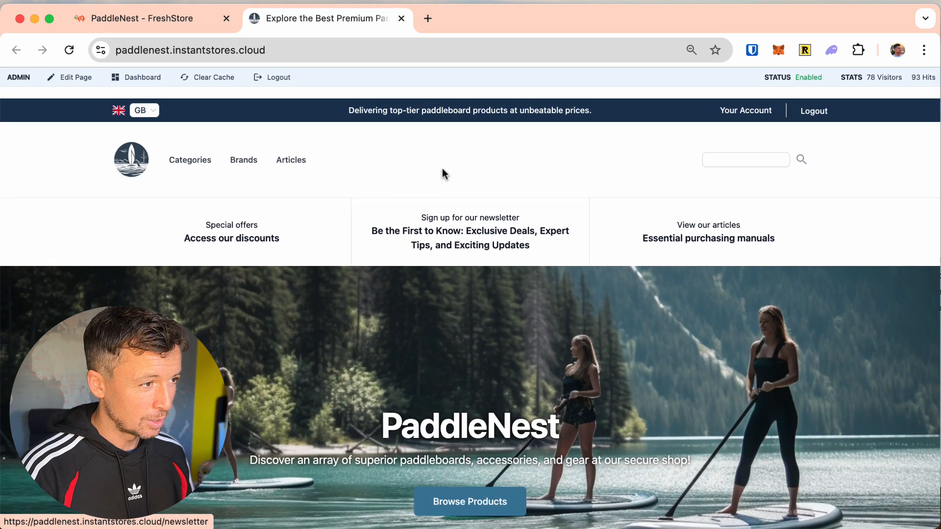
pyautogui.click(74, 77)
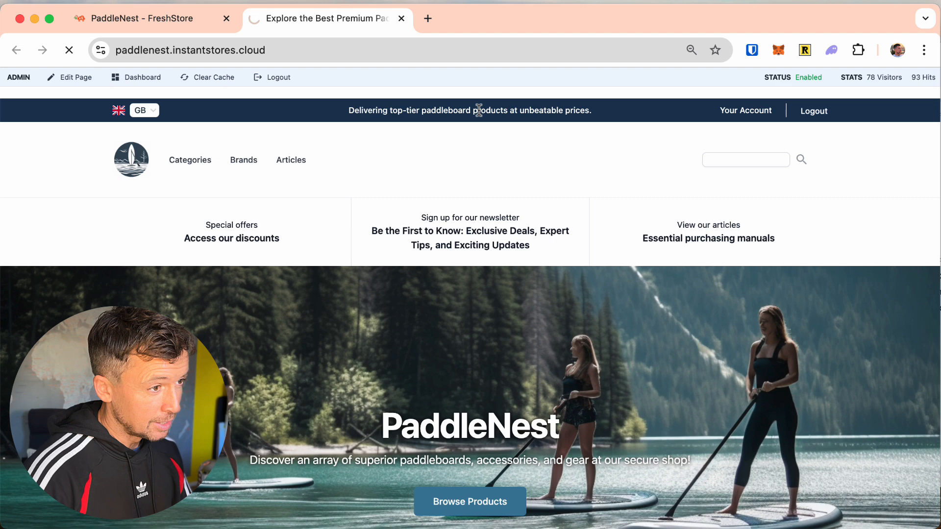
pyautogui.moveTo(487, 306)
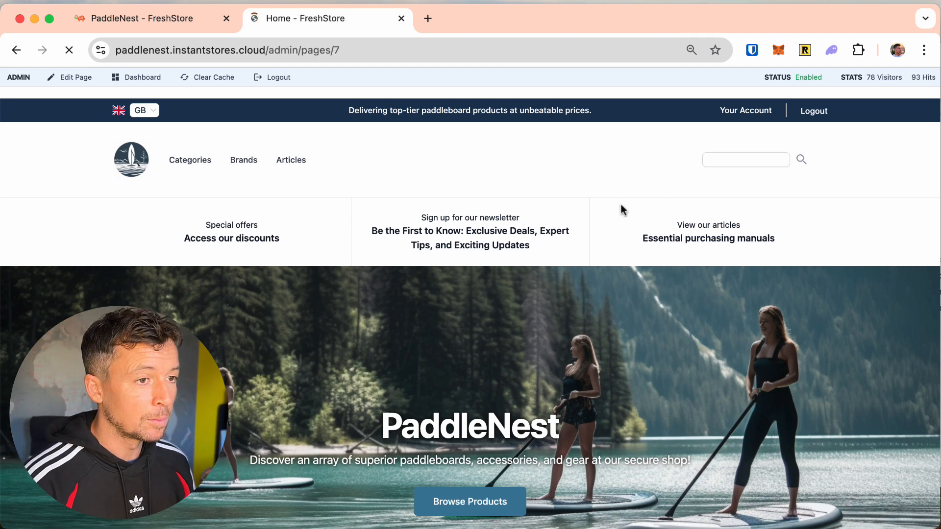
# - Bring up the Pixabay Find Image form for Home and pick Hero to replace
pyautogui.click(68, 77)
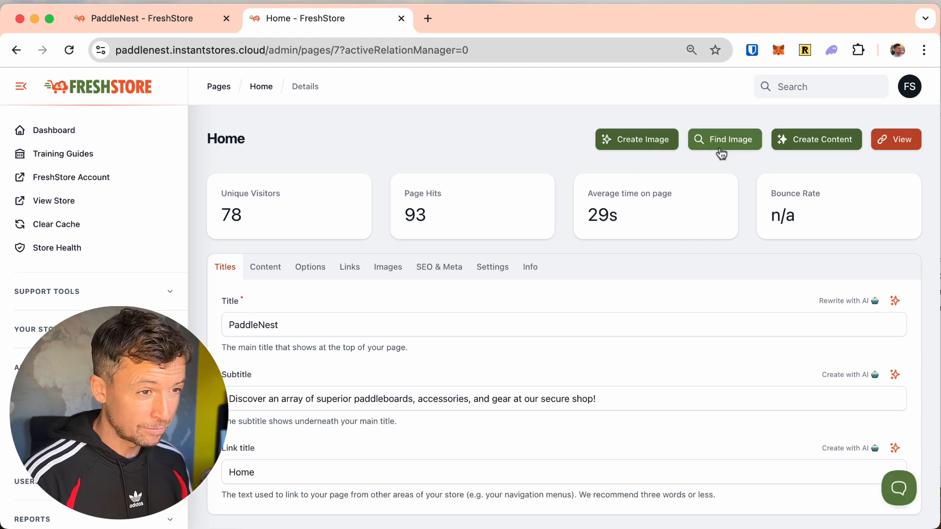
pyautogui.moveTo(618, 154)
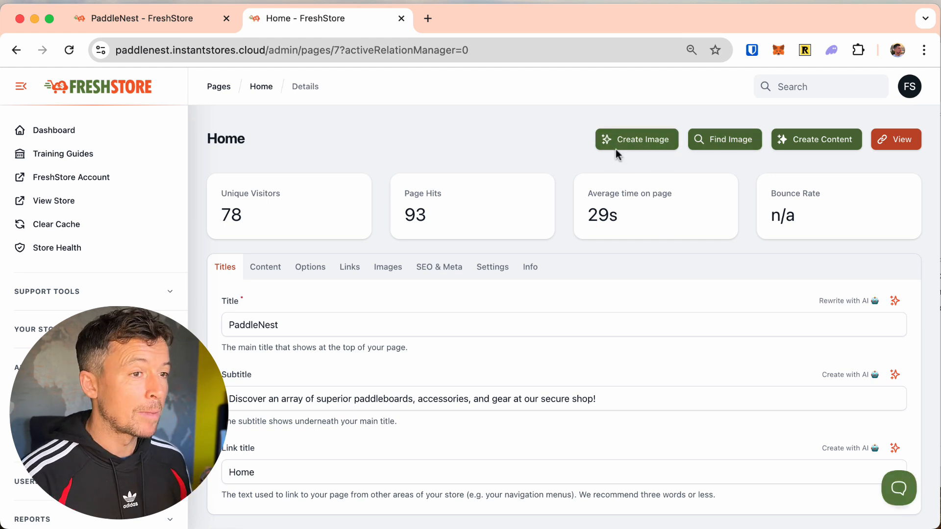
pyautogui.moveTo(632, 139)
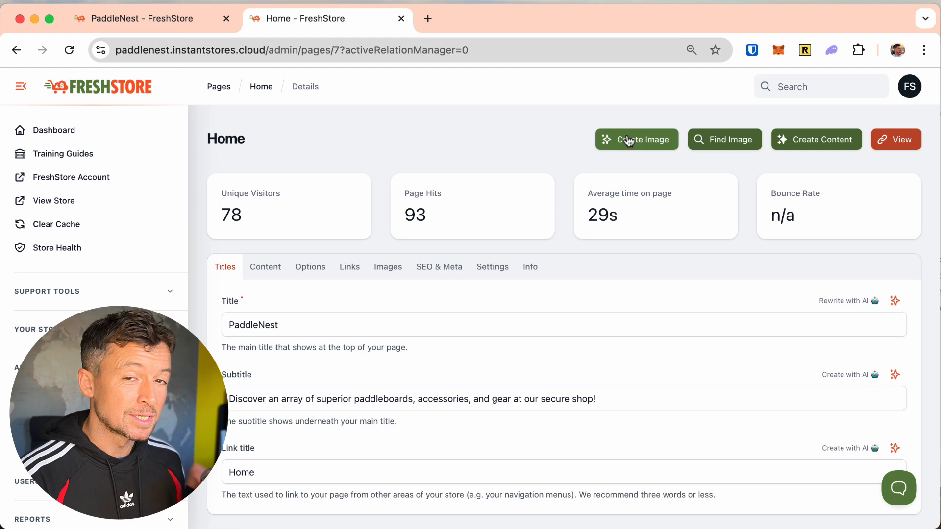
pyautogui.moveTo(642, 142)
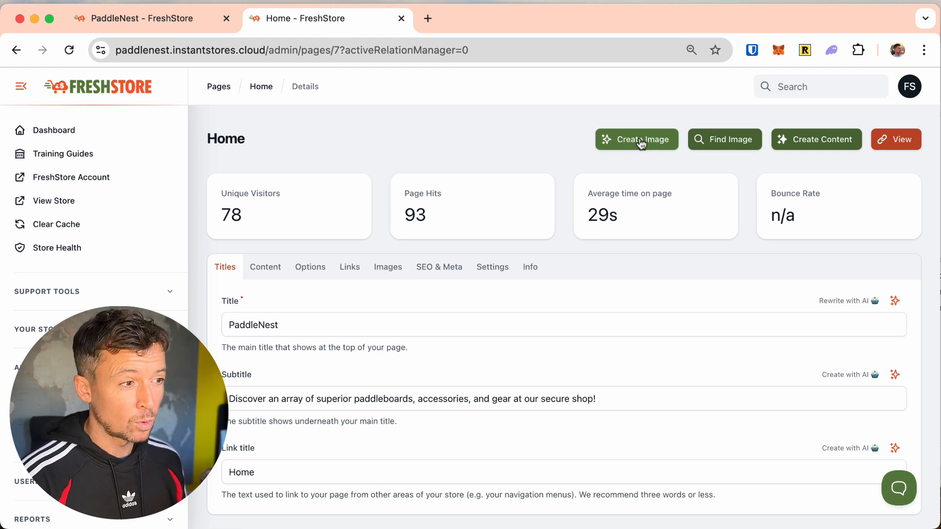
pyautogui.moveTo(725, 139)
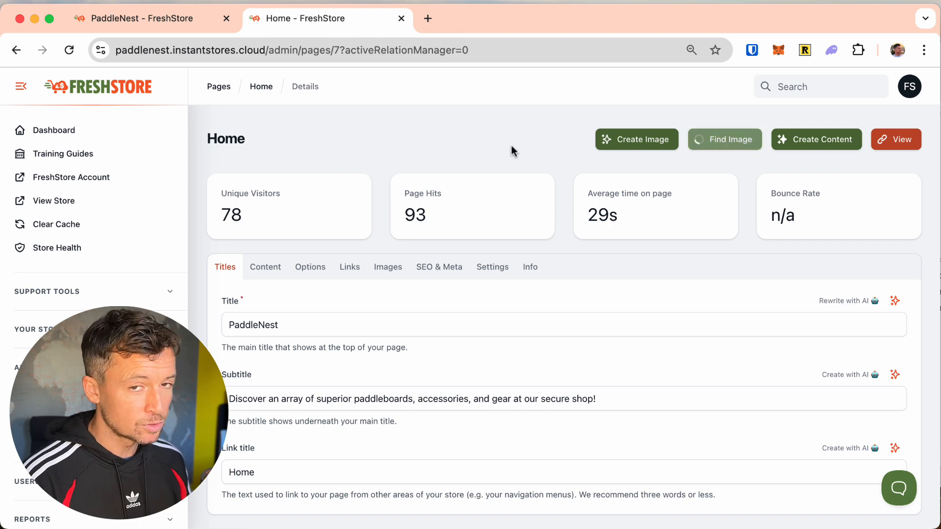
pyautogui.click(725, 139)
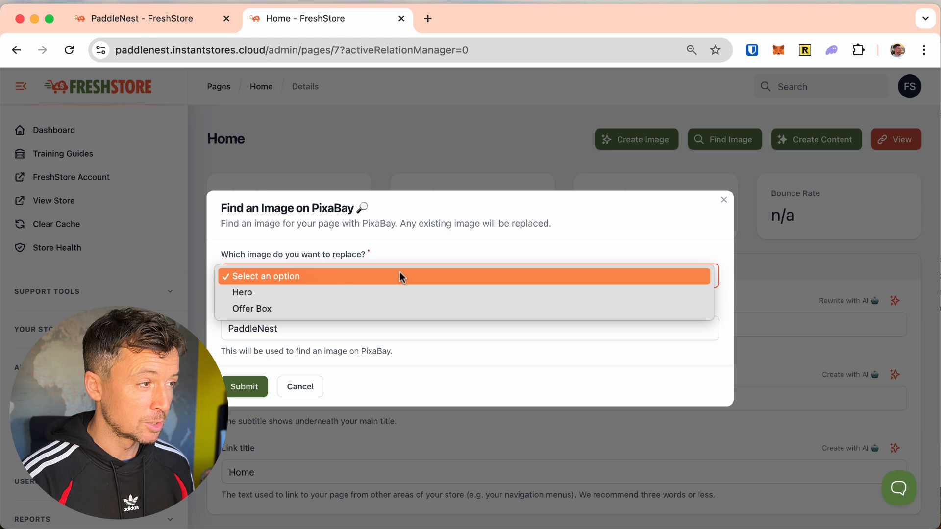
pyautogui.moveTo(351, 292)
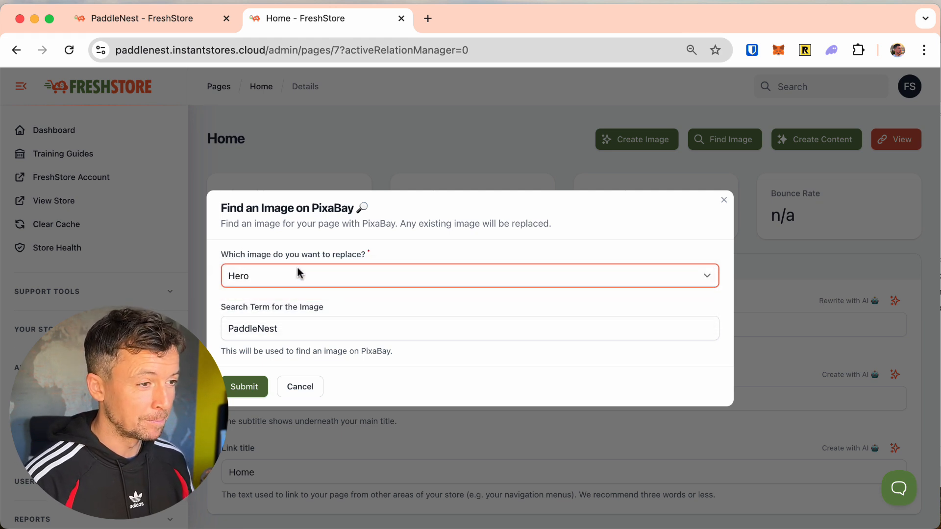
pyautogui.moveTo(318, 288)
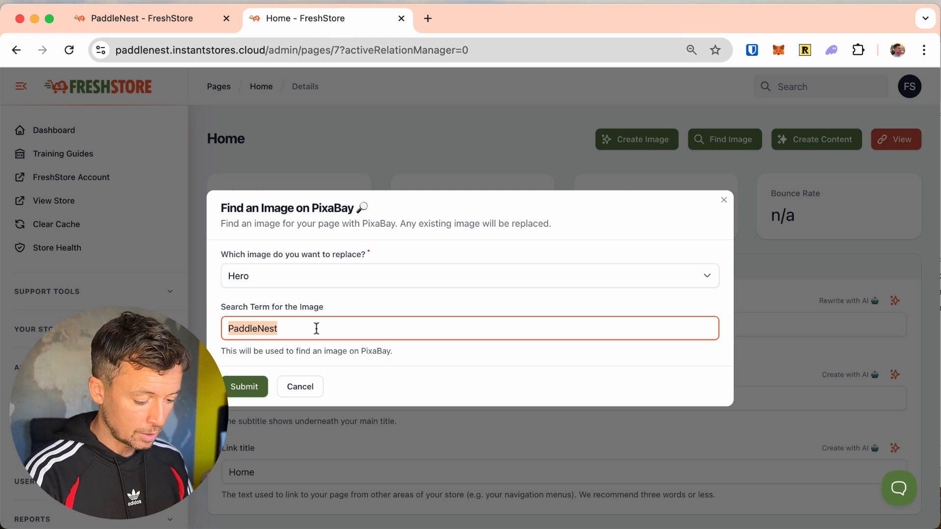
# - Enter 'paddleboard' as the Pixabay search term for the Hero image and submit
pyautogui.write('paddleb')
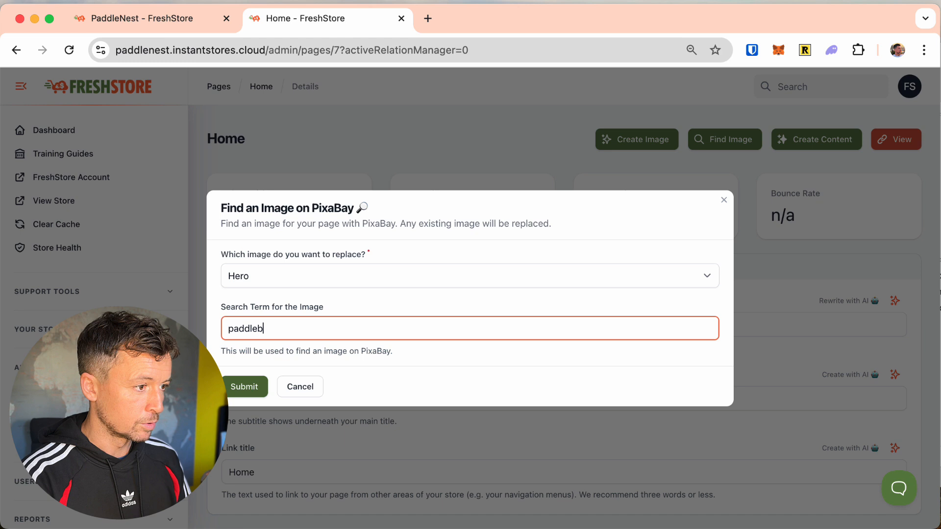
pyautogui.write('oard')
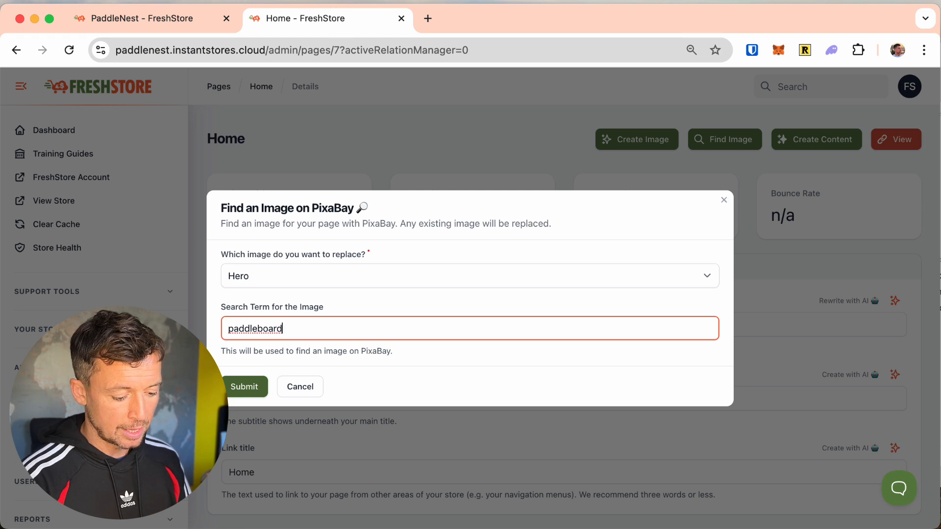
pyautogui.write('large')
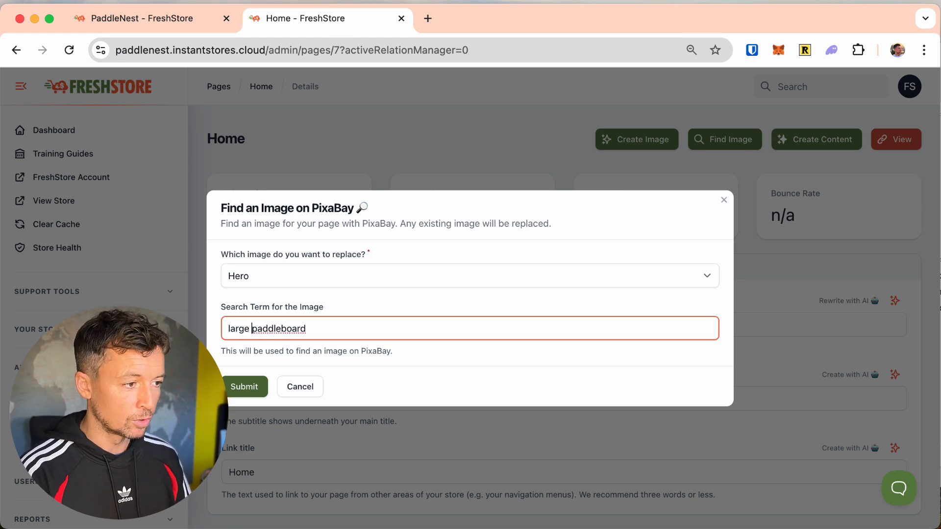
pyautogui.write('"')
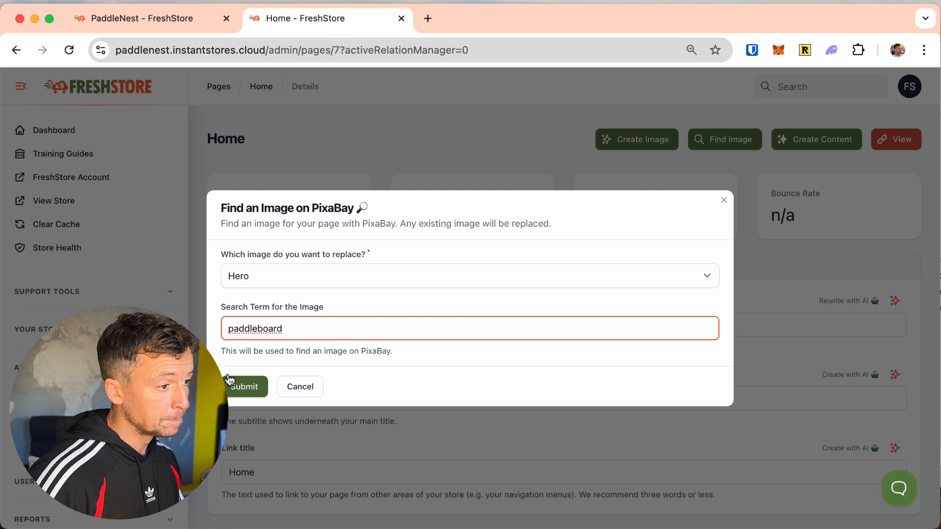
pyautogui.click(245, 386)
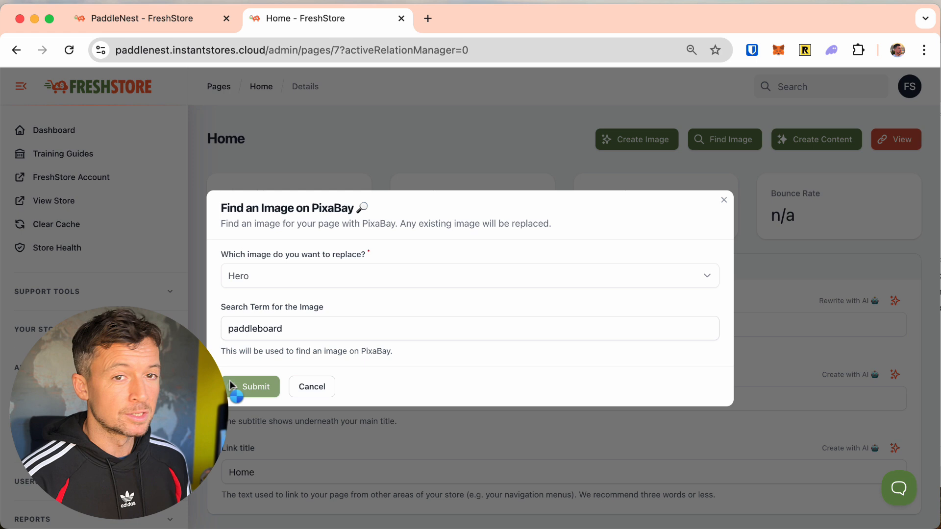
pyautogui.click(252, 387)
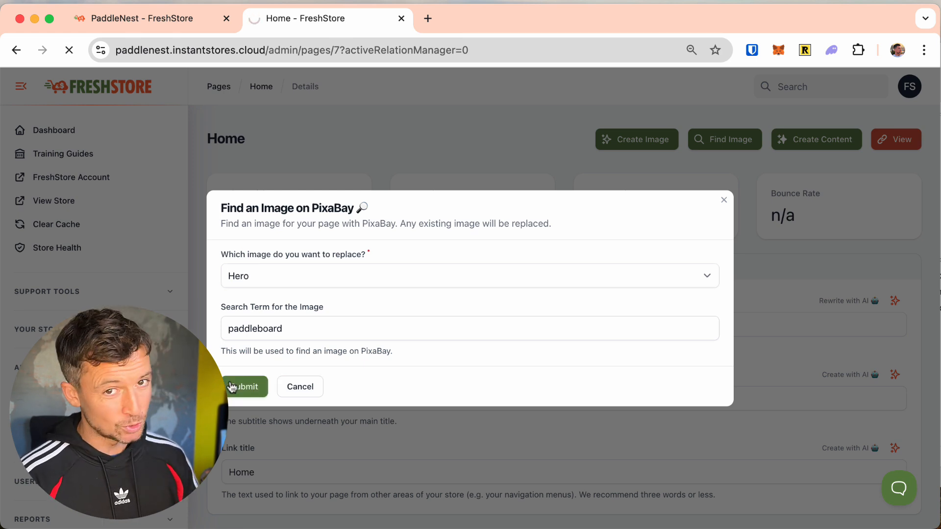
# - Review the new Hero photo of paddleboarders near sailboats on the Images tab
pyautogui.click(243, 387)
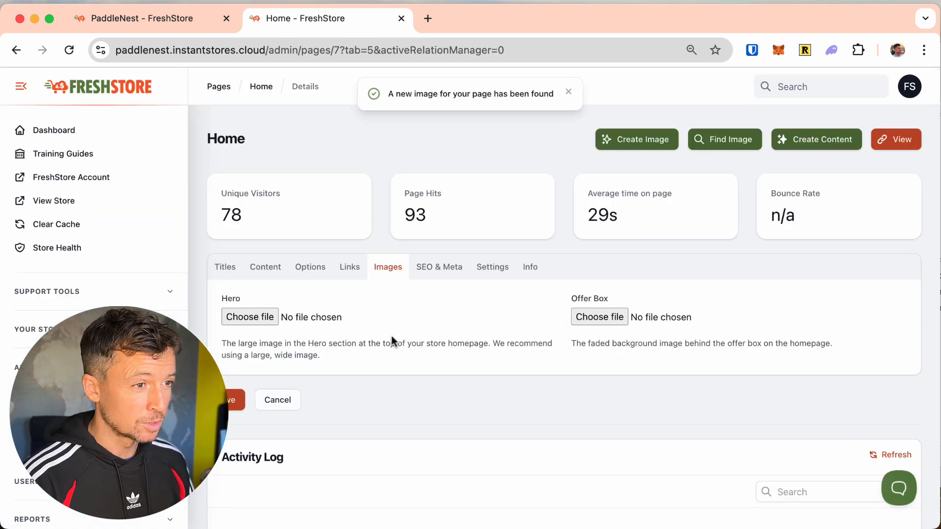
pyautogui.click(250, 317)
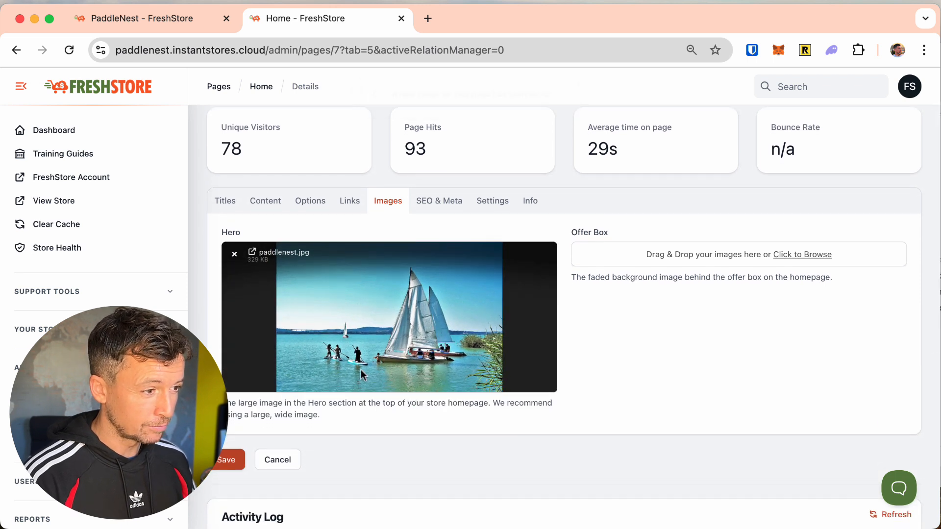
pyautogui.moveTo(396, 374)
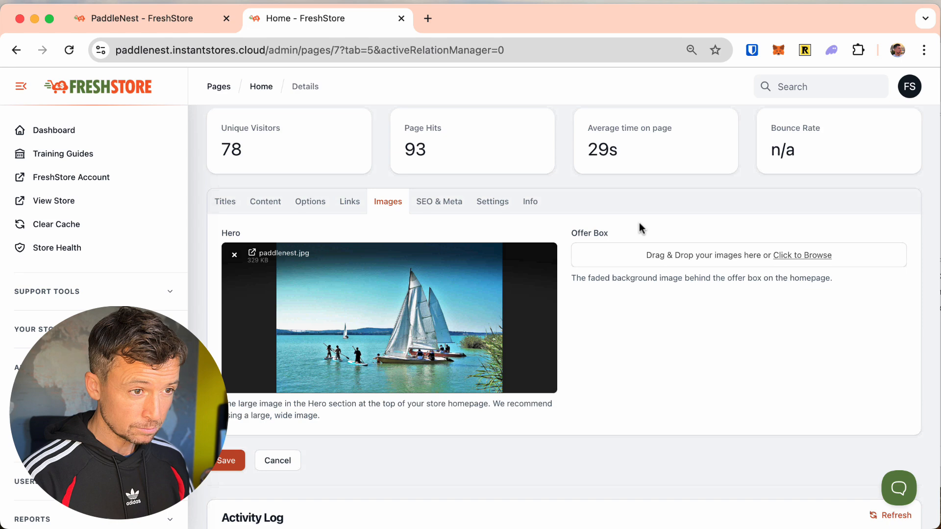
pyautogui.scroll(3)
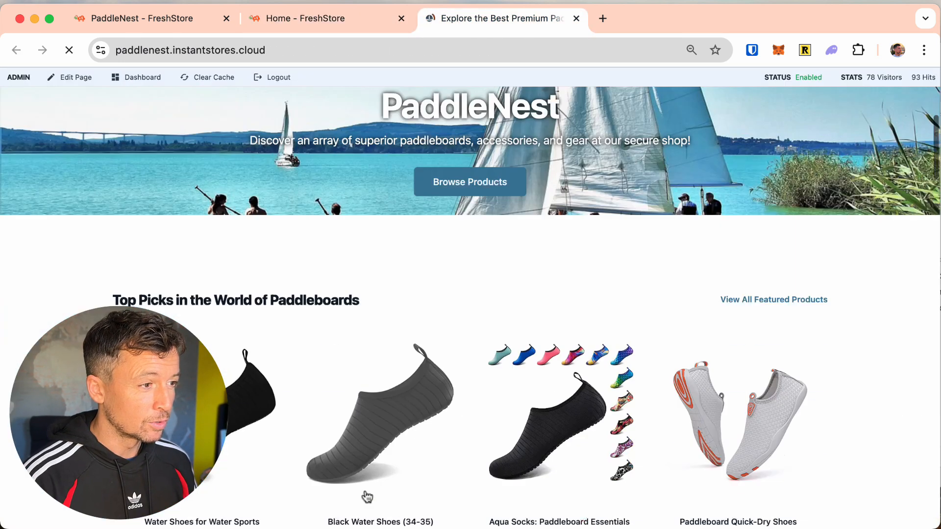
# - Check the new sailboat banner on the storefront, then return to the Home page admin tab
pyautogui.scroll(3)
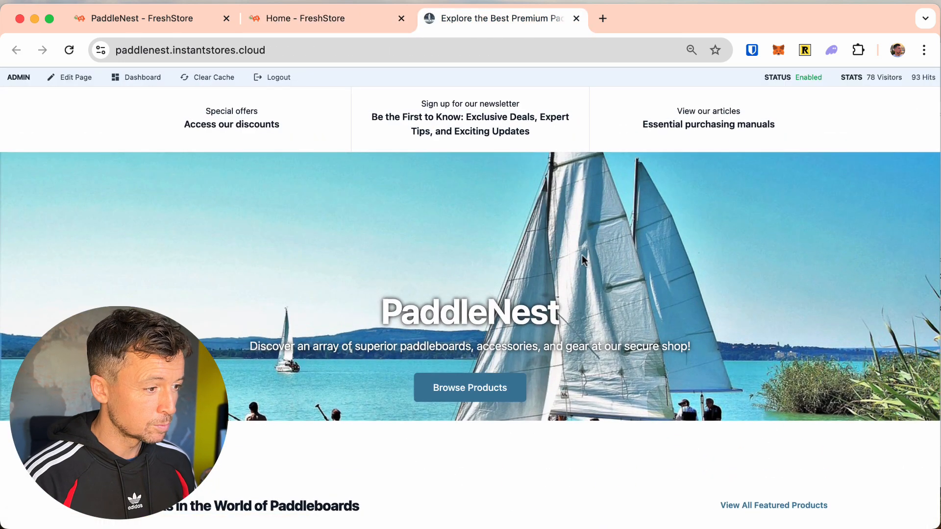
pyautogui.click(692, 50)
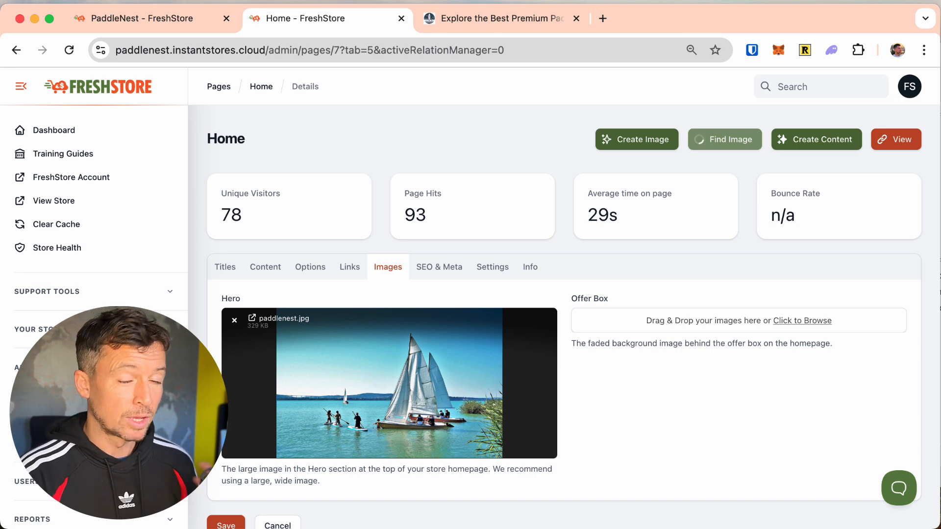
# - Run a second Pixabay 'paddleboard' search replacing the Home page Hero image
pyautogui.click(724, 139)
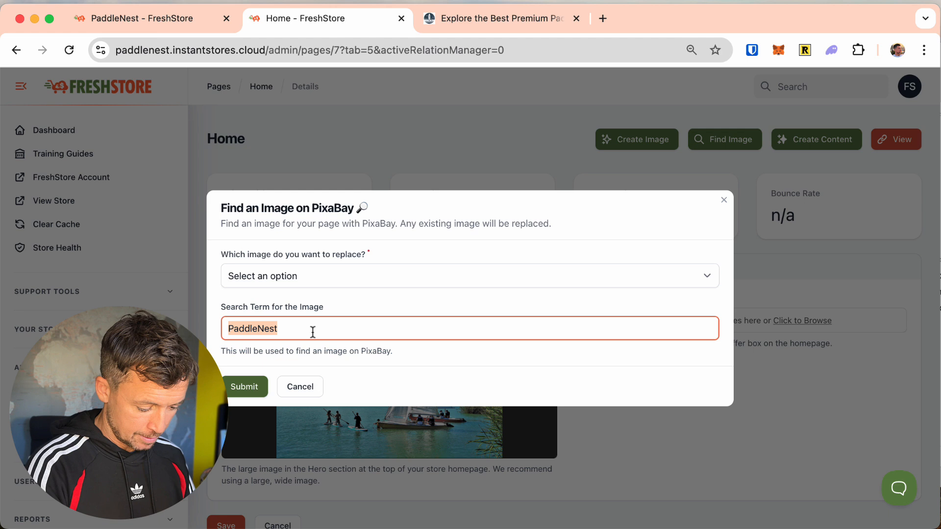
pyautogui.write('paddleboard')
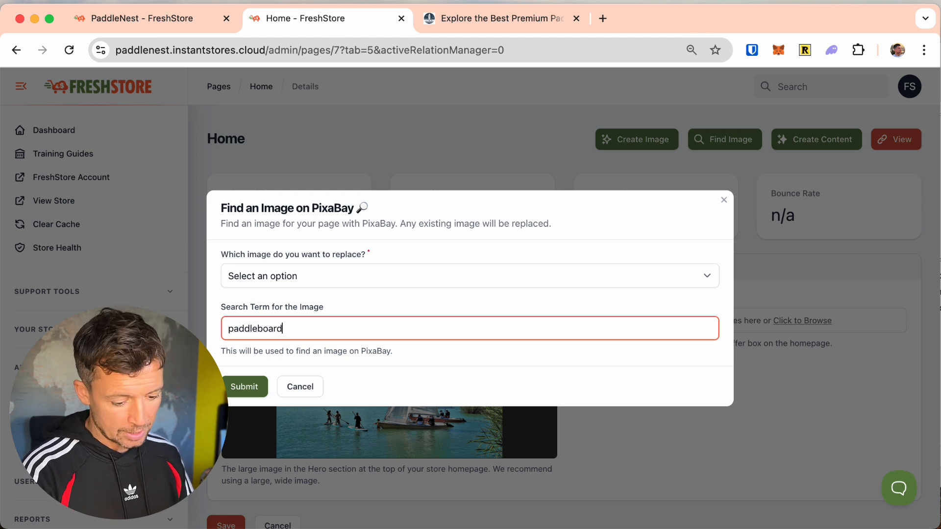
pyautogui.click(244, 386)
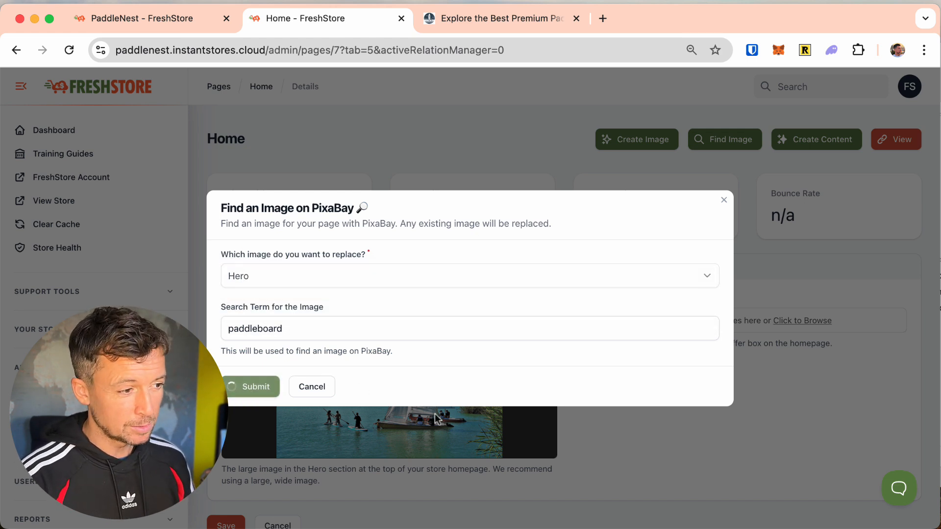
pyautogui.click(255, 387)
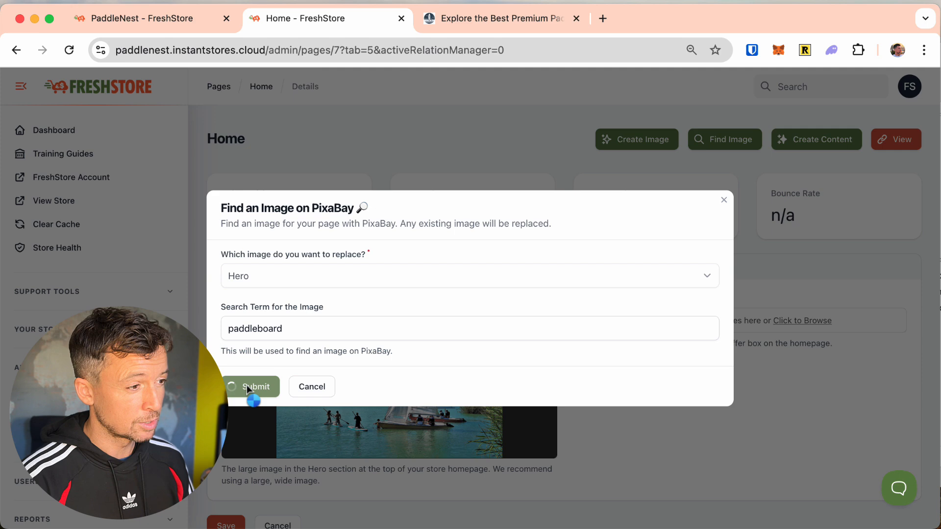
pyautogui.click(252, 386)
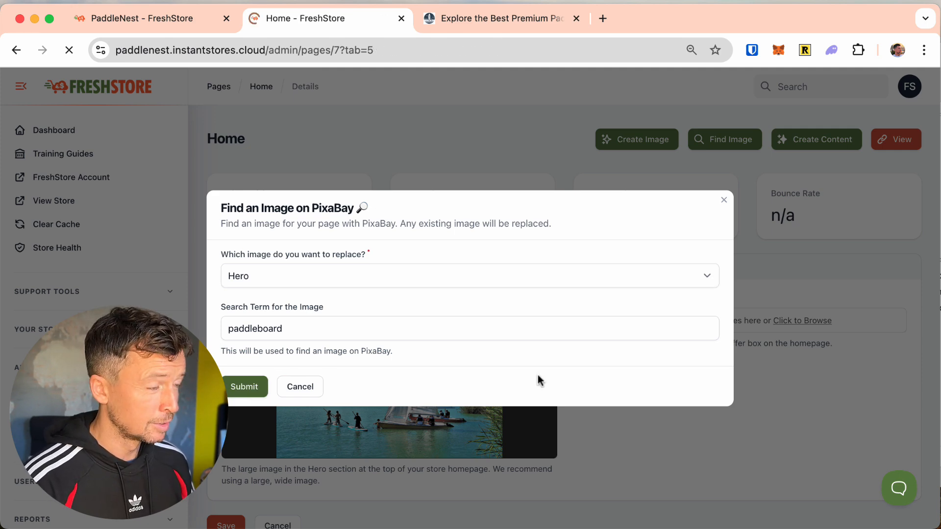
pyautogui.click(244, 387)
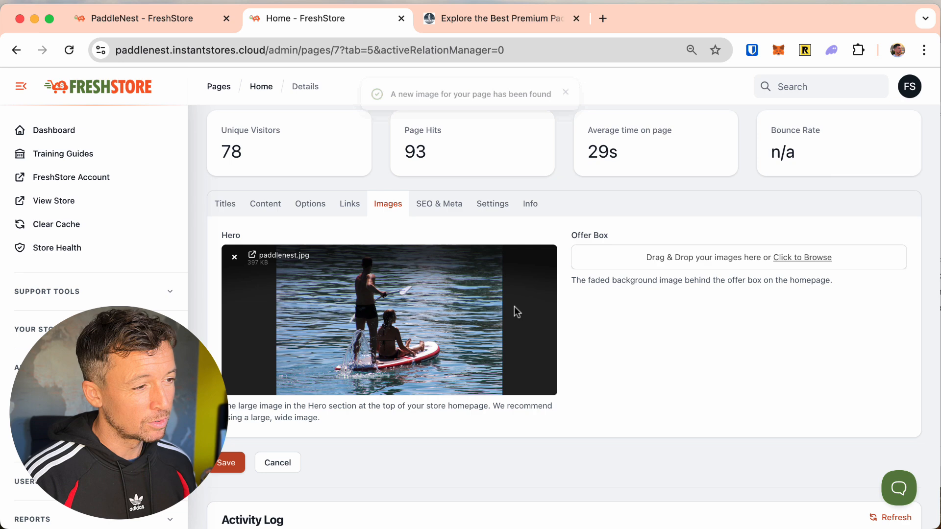
# - Switch to the live store and scroll down to the Featured Articles below the new banner
pyautogui.click(498, 18)
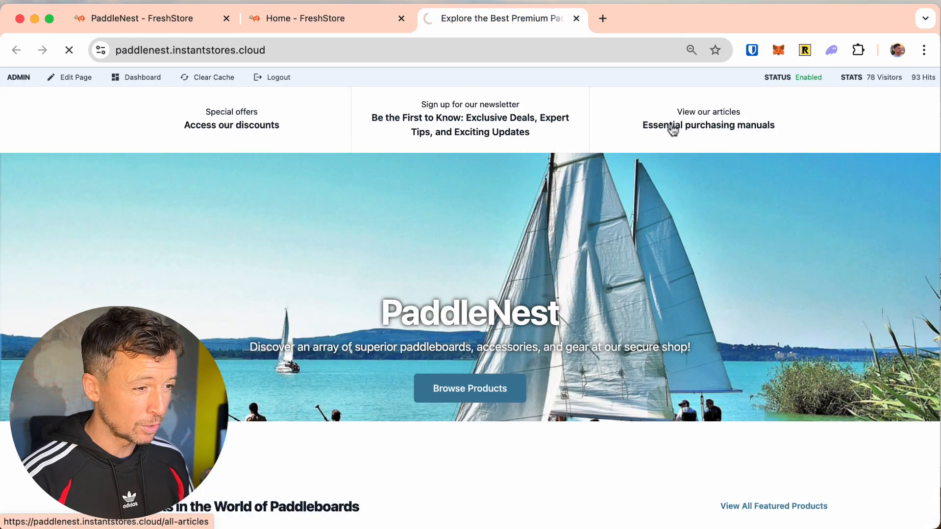
pyautogui.moveTo(600, 300)
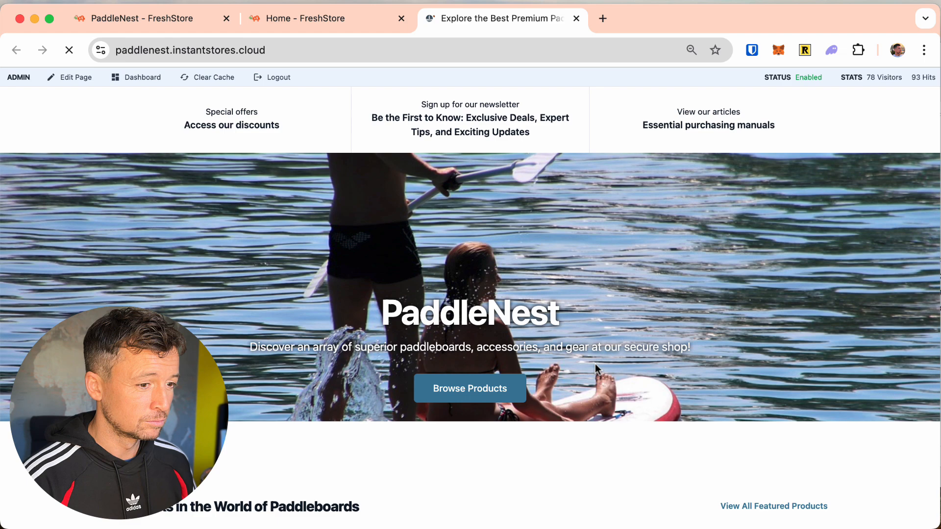
pyautogui.scroll(-3)
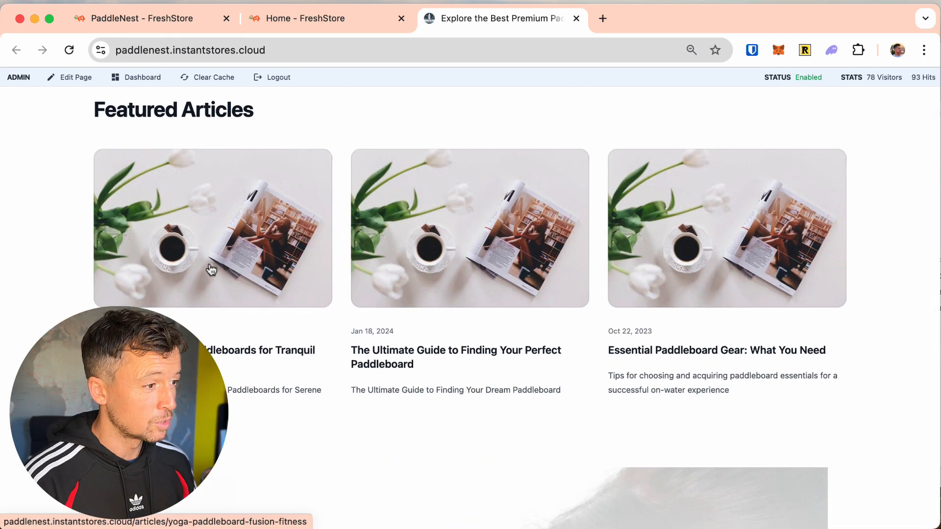
pyautogui.moveTo(230, 243)
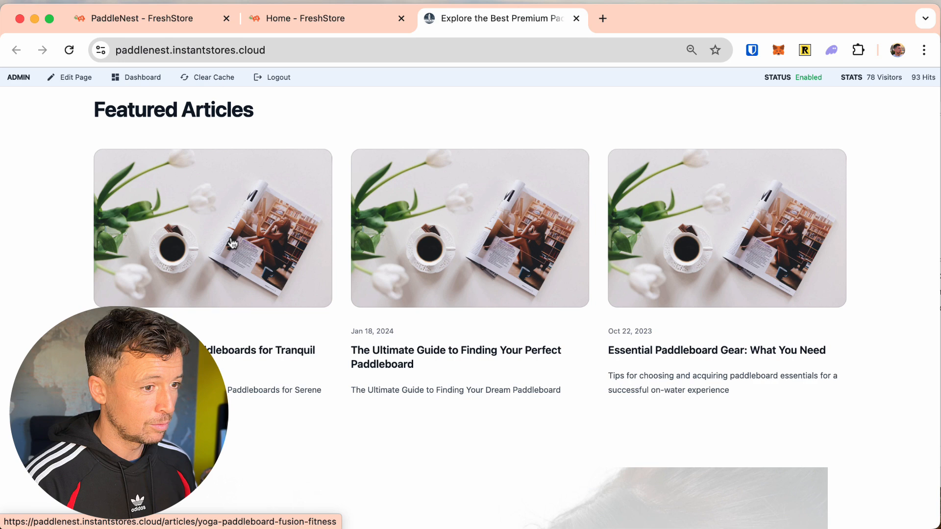
pyautogui.moveTo(495, 234)
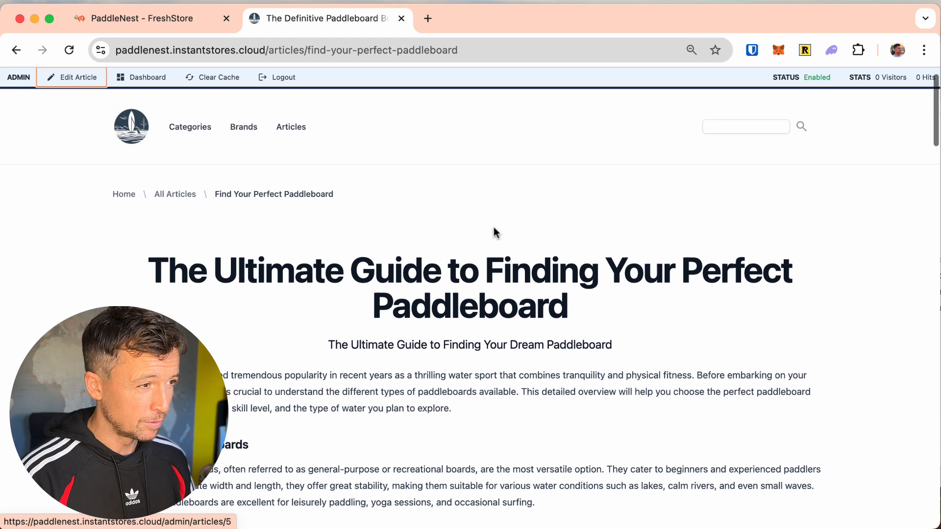
# - Launch Edit Article for the paddleboard guide, opening its editor in a new tab
pyautogui.click(72, 77)
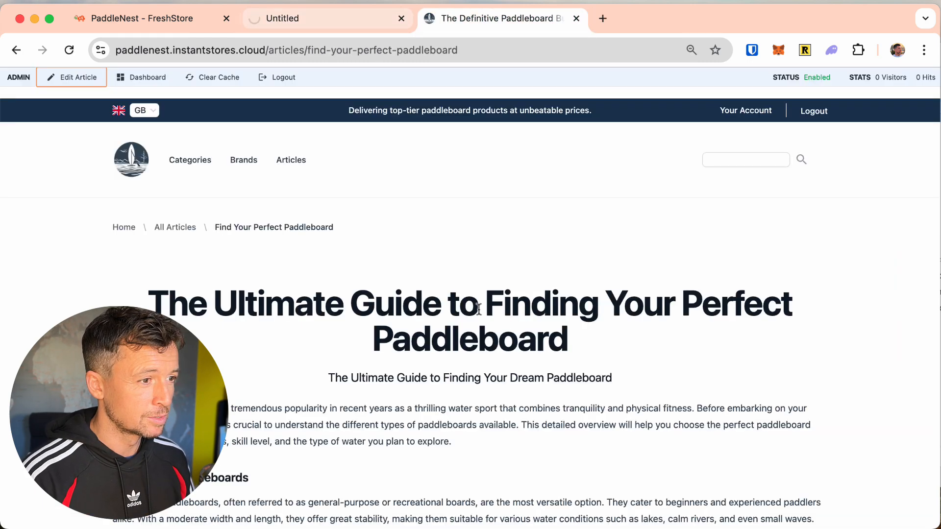
pyautogui.scroll(-3)
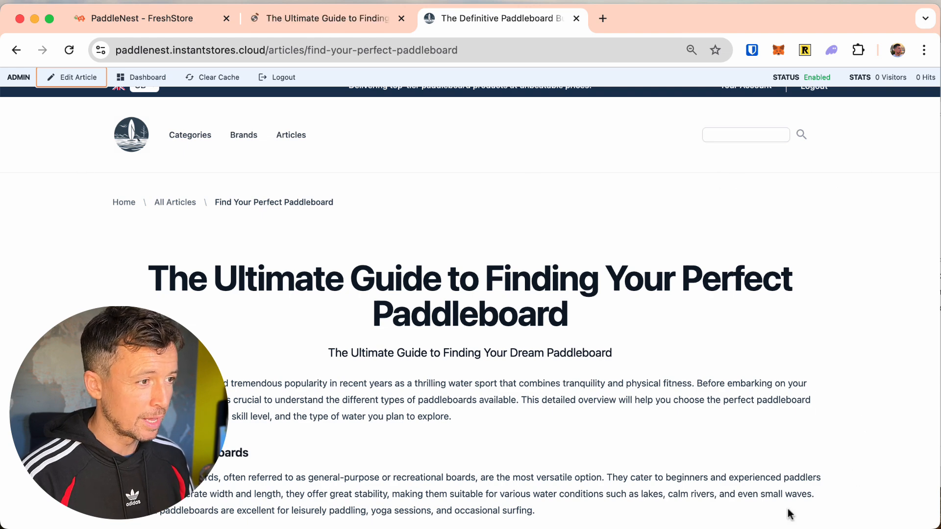
# - Search Pixabay for 'paddleboard' and set the result as the article's Hero Image
pyautogui.click(70, 77)
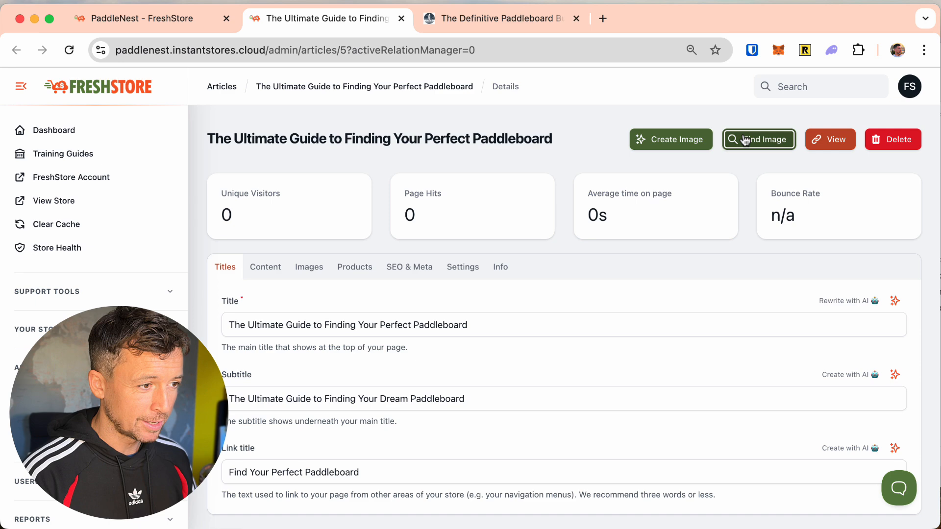
pyautogui.click(758, 139)
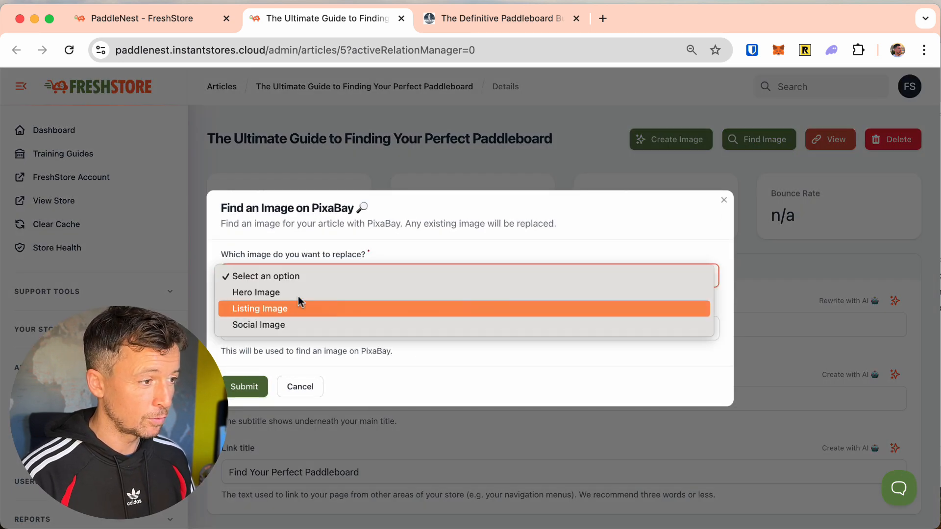
pyautogui.click(256, 292)
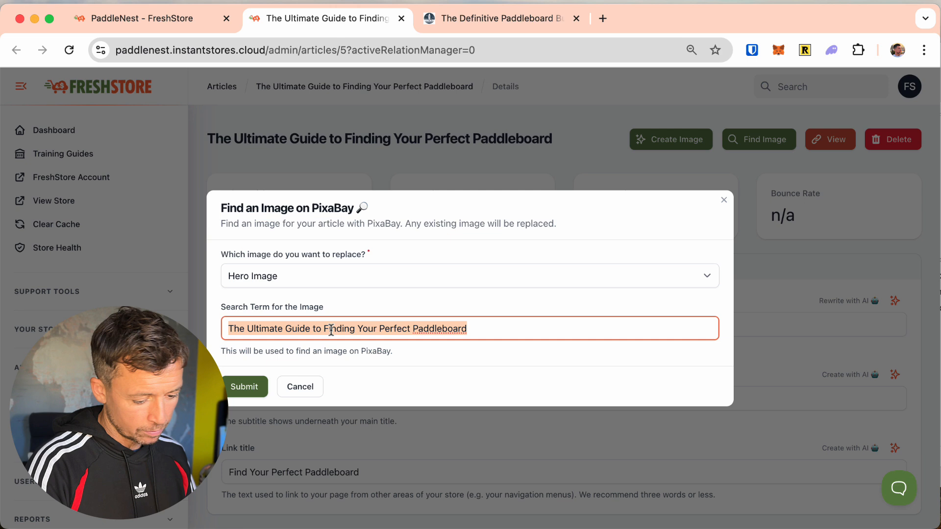
pyautogui.write('paddleb')
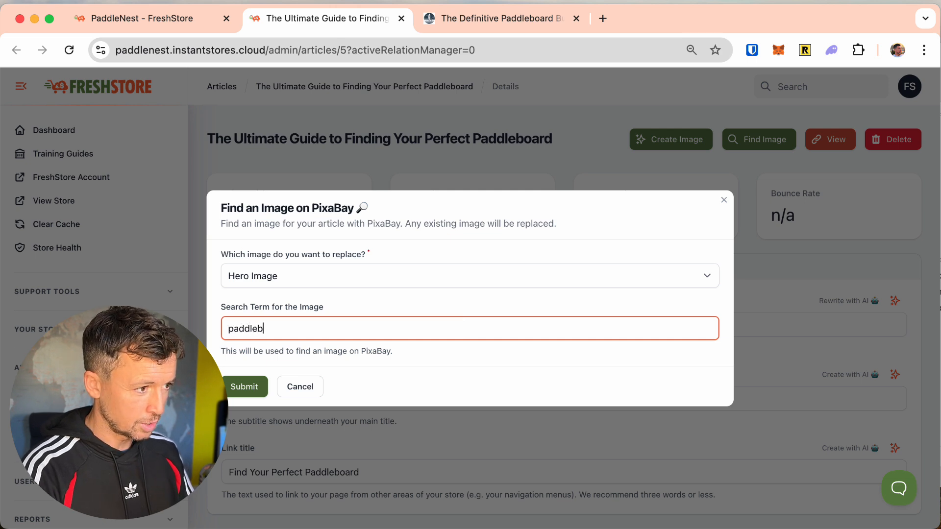
pyautogui.write('oard')
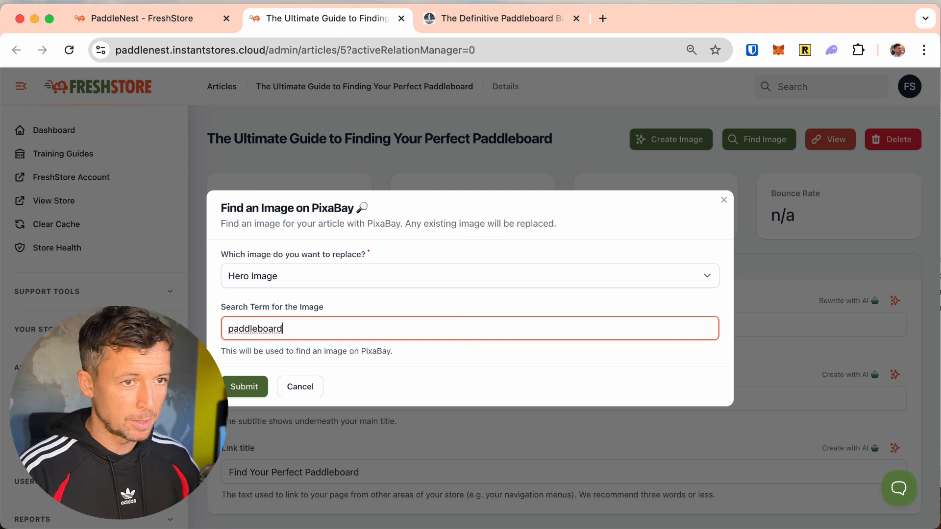
pyautogui.click(244, 387)
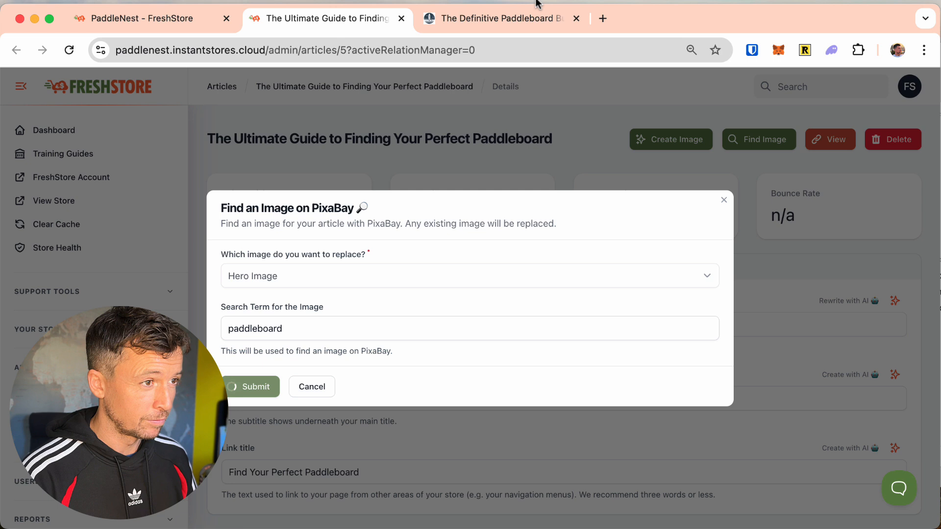
pyautogui.moveTo(540, 185)
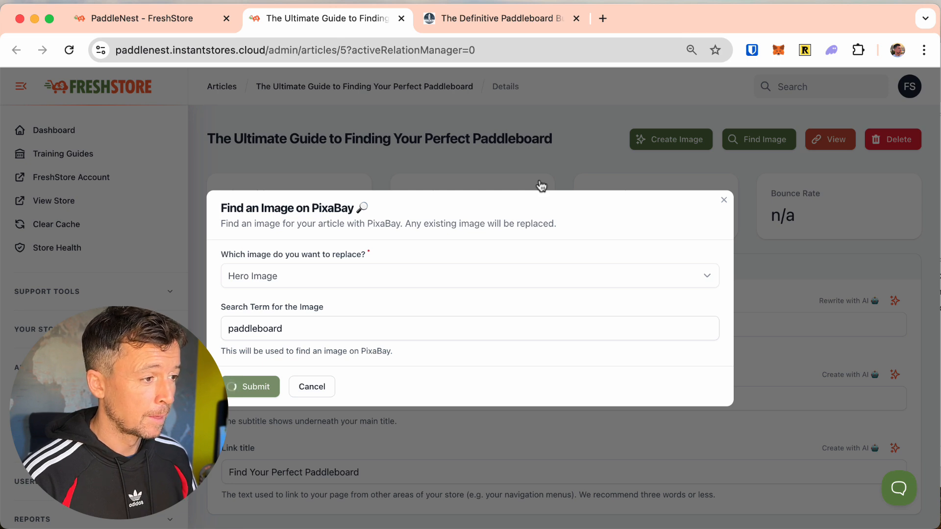
pyautogui.click(250, 387)
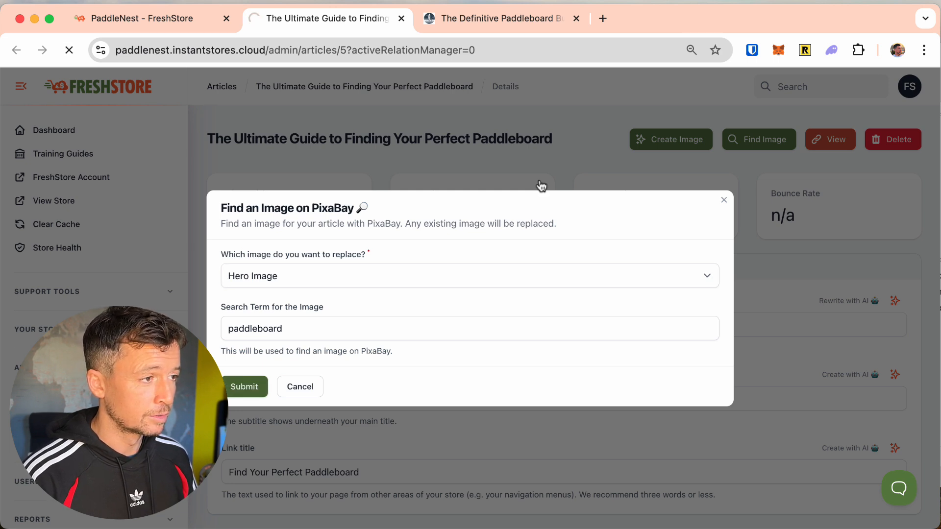
pyautogui.click(244, 387)
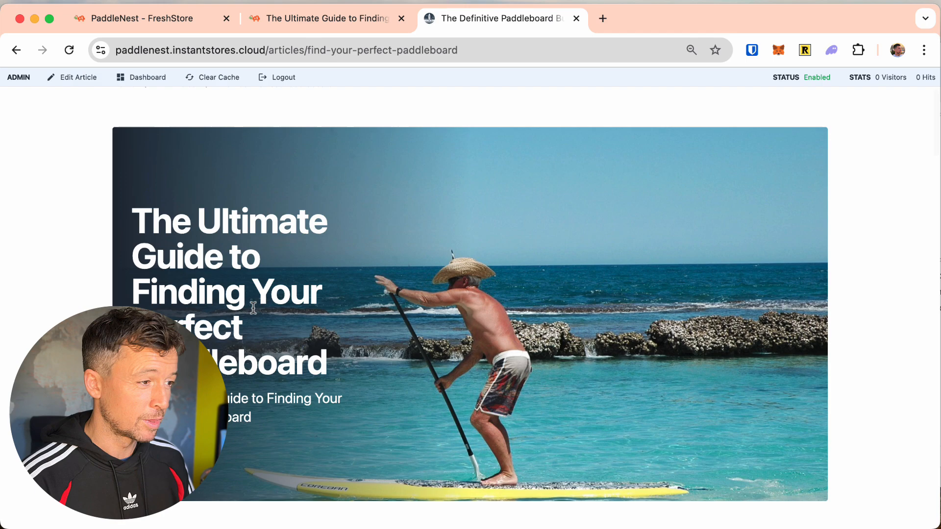
# - Scroll the article's Images tab to see the paddleboarding hero and empty listing image
pyautogui.scroll(-3)
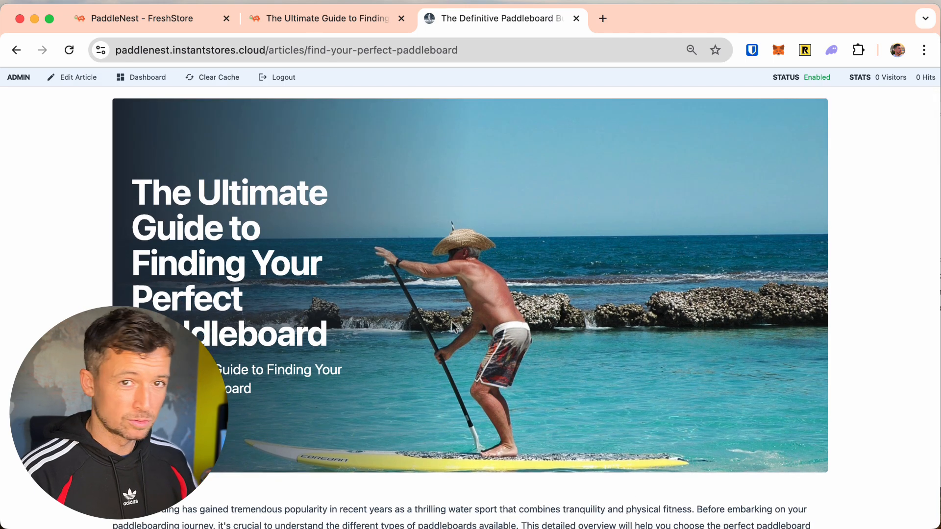
pyautogui.scroll(3)
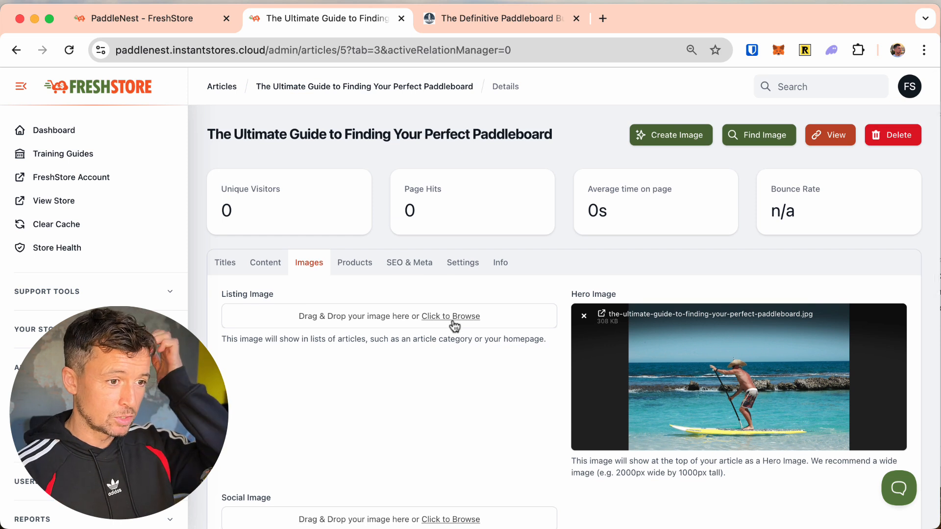
pyautogui.moveTo(726, 167)
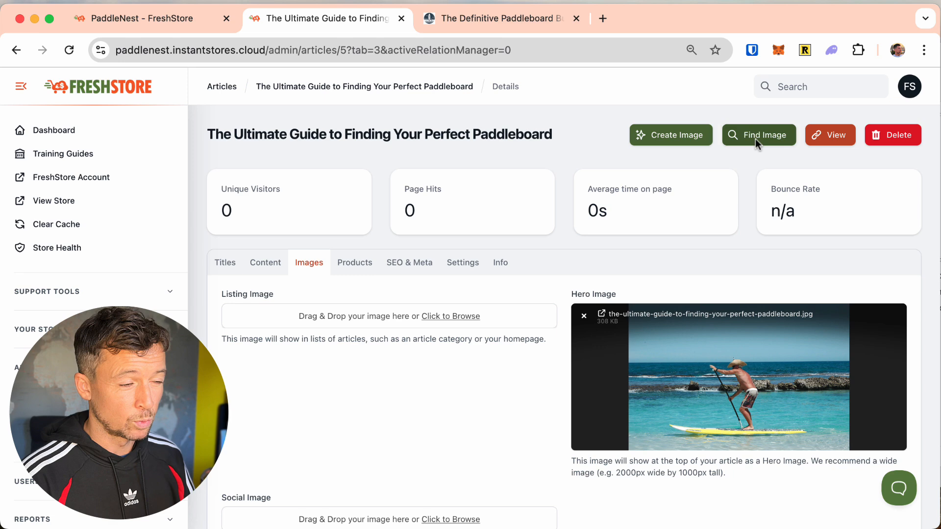
# - Submit a Pixabay search for 'paddleboard sea' to replace the article's listing image
pyautogui.click(759, 135)
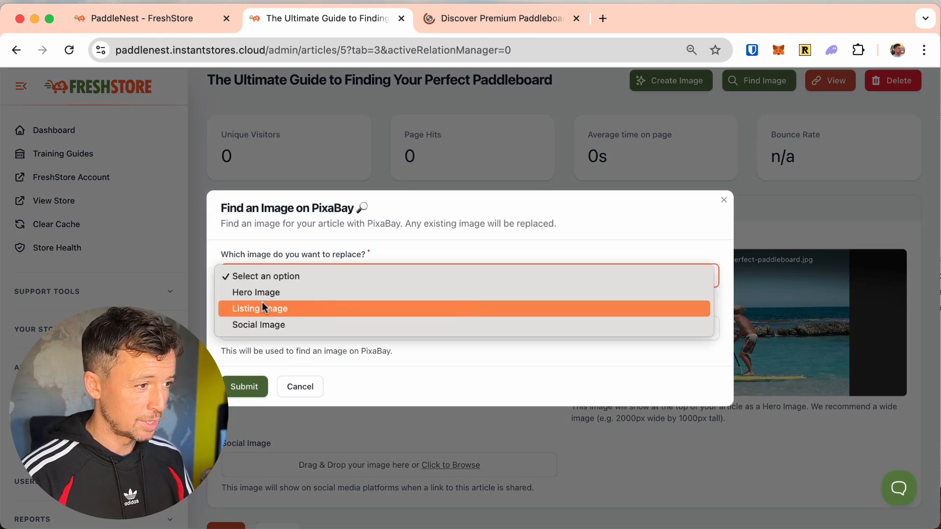
pyautogui.click(259, 308)
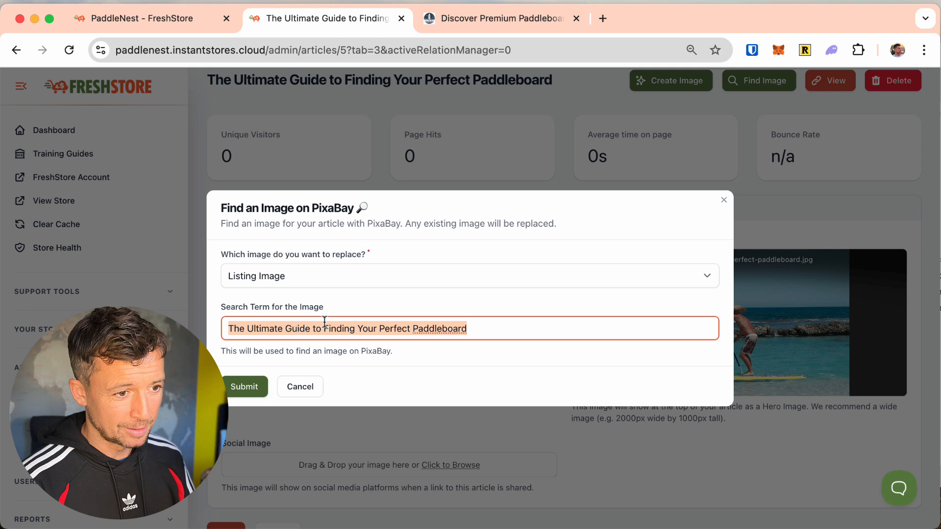
pyautogui.write('padd')
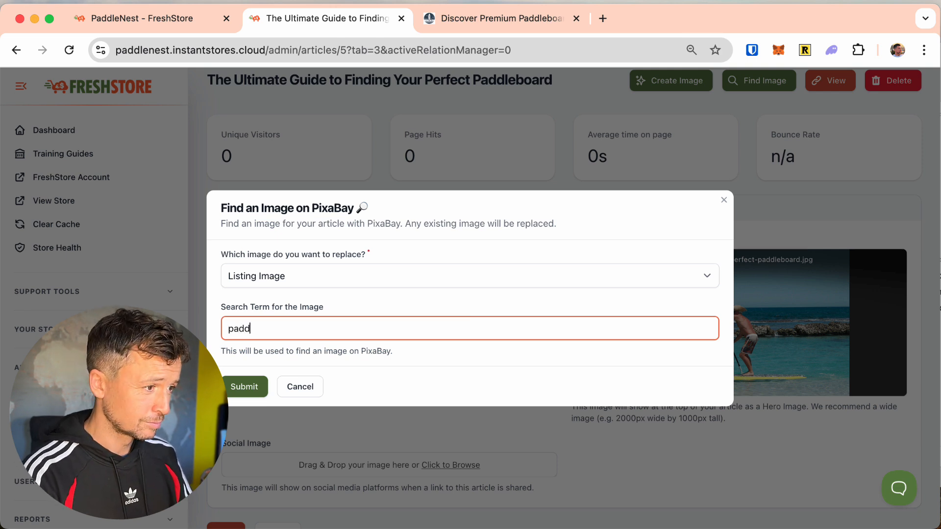
pyautogui.write('leboard sea')
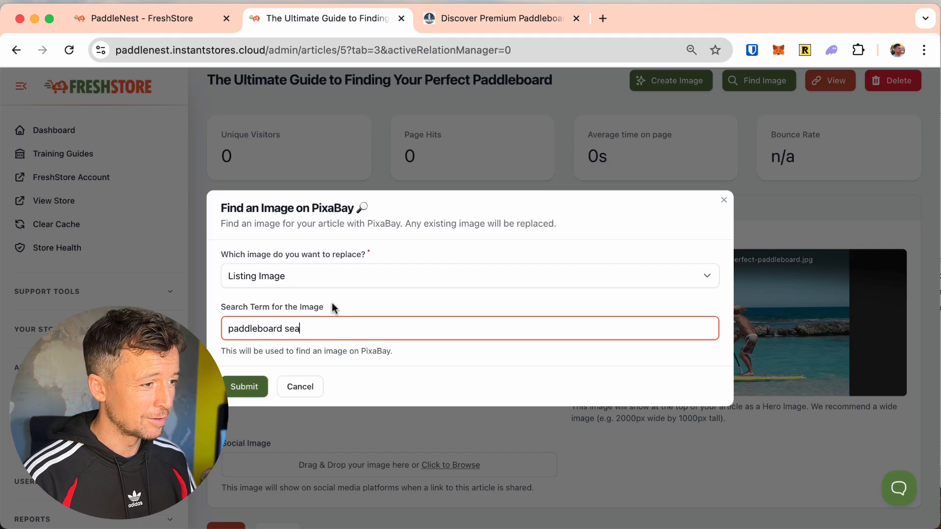
pyautogui.click(243, 387)
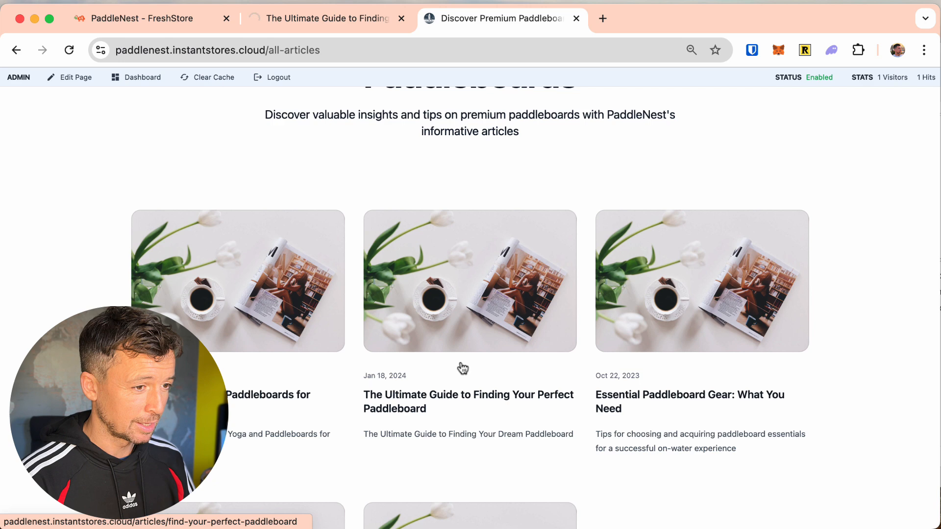
# - Scroll the Images tab to view the new underwater sea turtle listing image
pyautogui.scroll(-3)
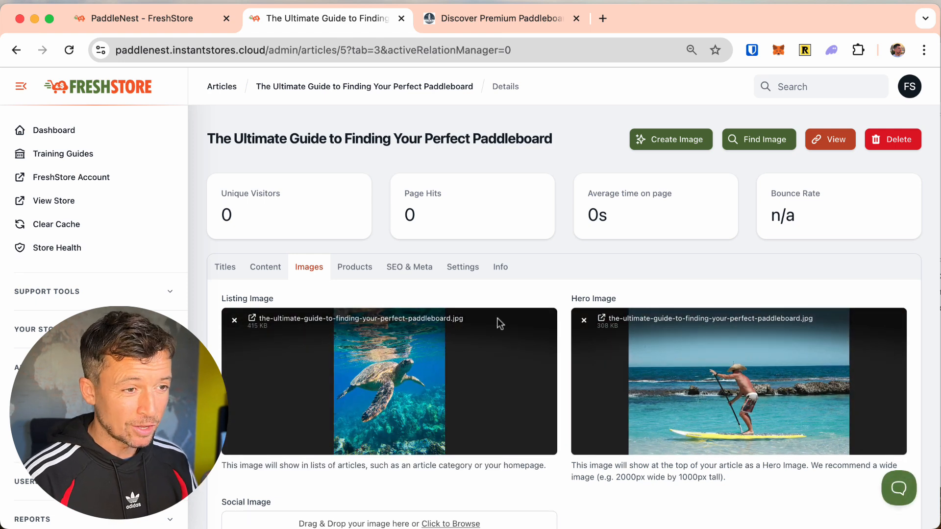
pyautogui.moveTo(531, 234)
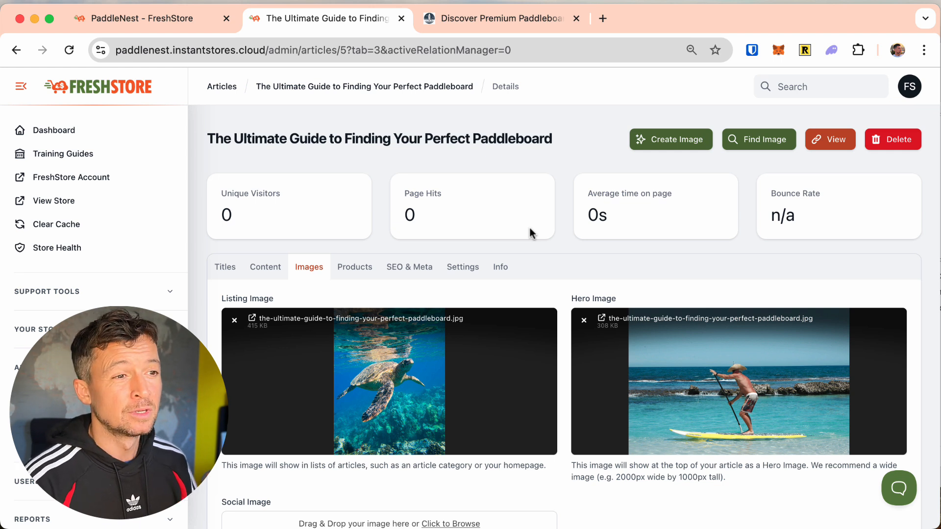
pyautogui.moveTo(758, 139)
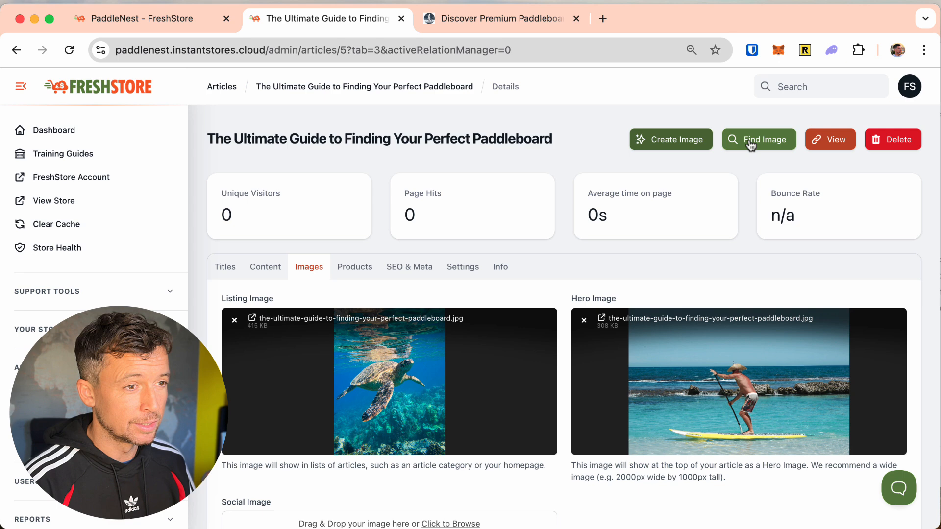
pyautogui.moveTo(468, 379)
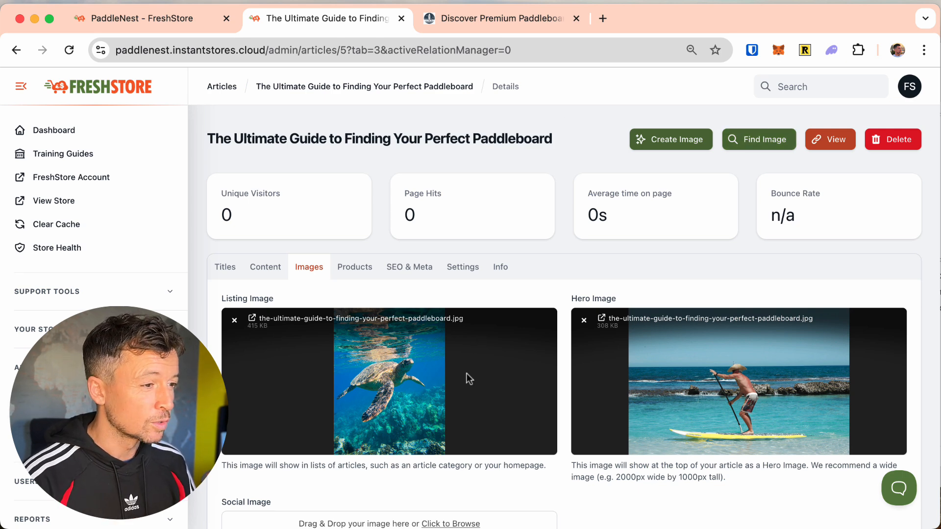
pyautogui.scroll(-3)
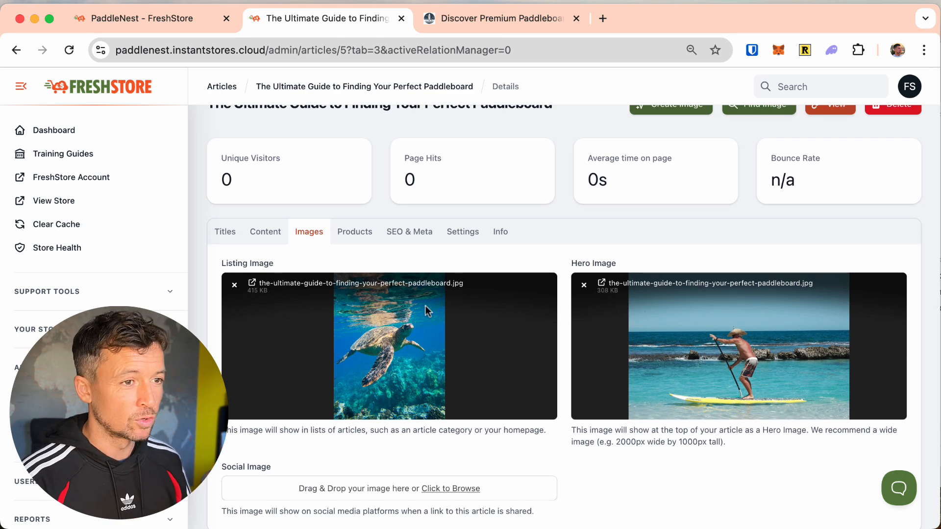
pyautogui.scroll(3)
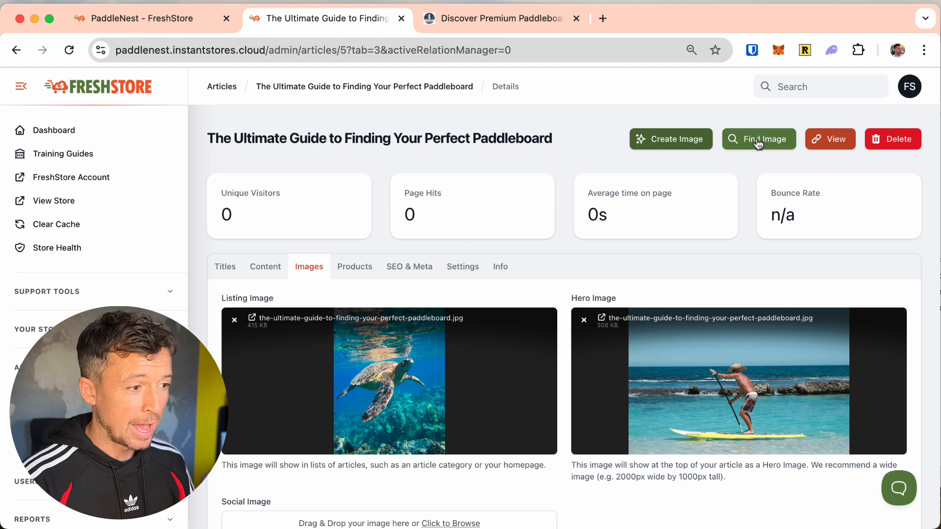
# - Reopen Find Image, enter 'paddleboard' and target the Listing Image
pyautogui.click(758, 139)
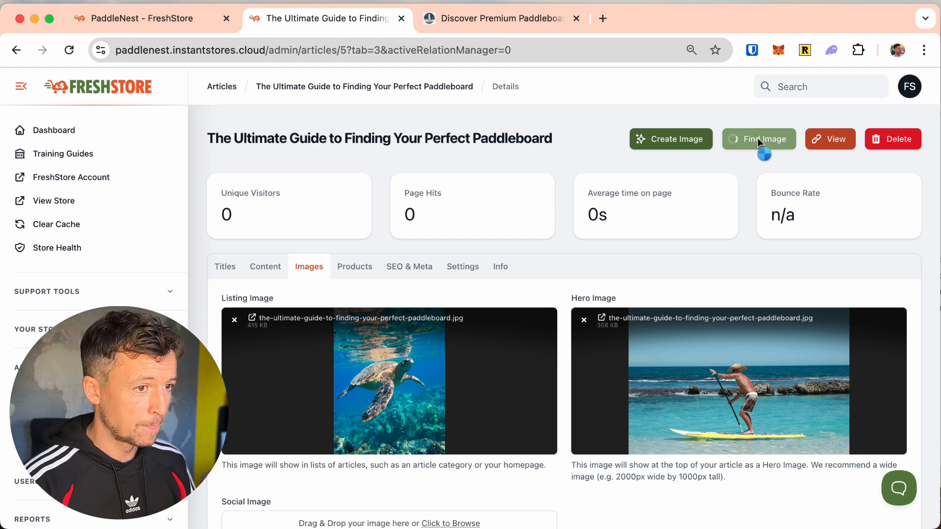
pyautogui.click(759, 138)
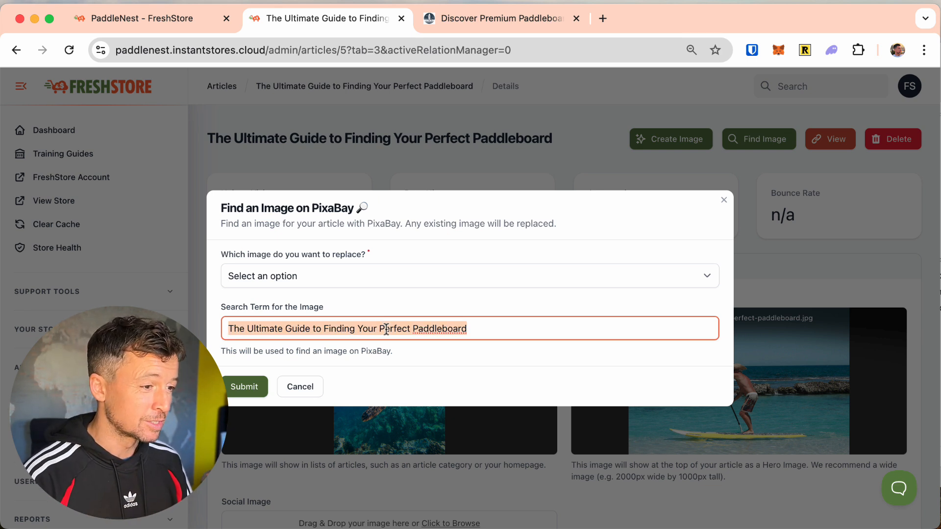
pyautogui.moveTo(453, 351)
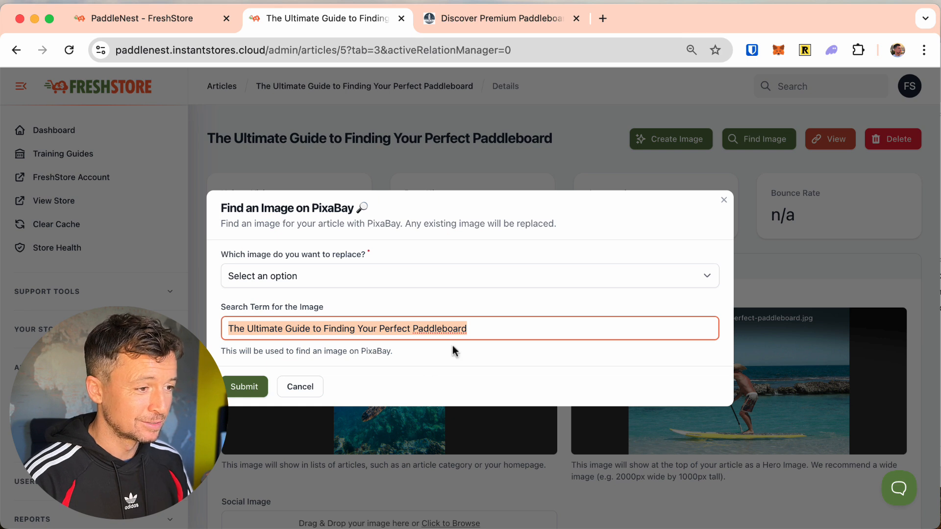
pyautogui.write('paddle')
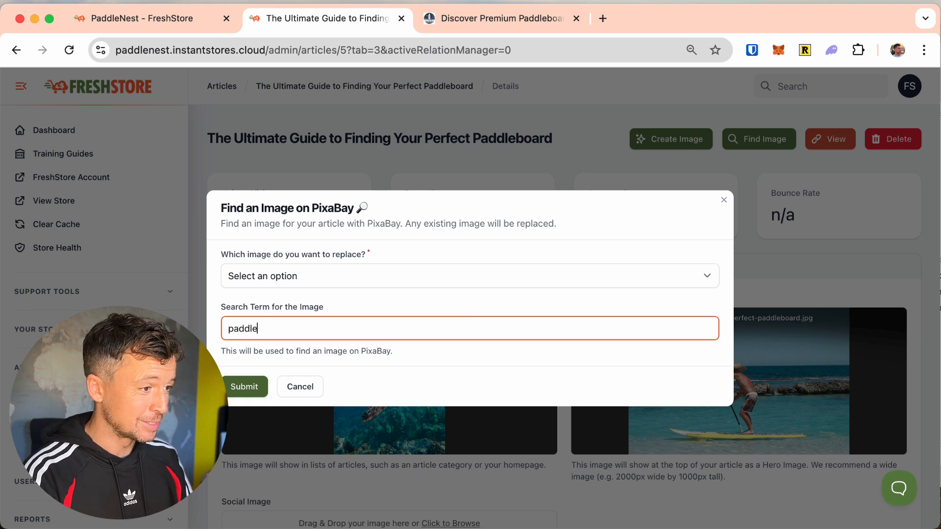
pyautogui.write('board')
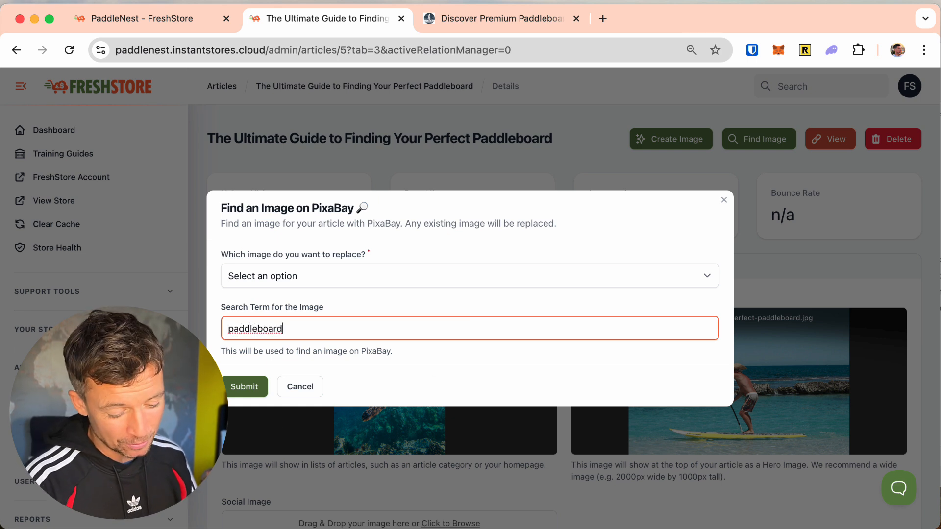
pyautogui.click(244, 386)
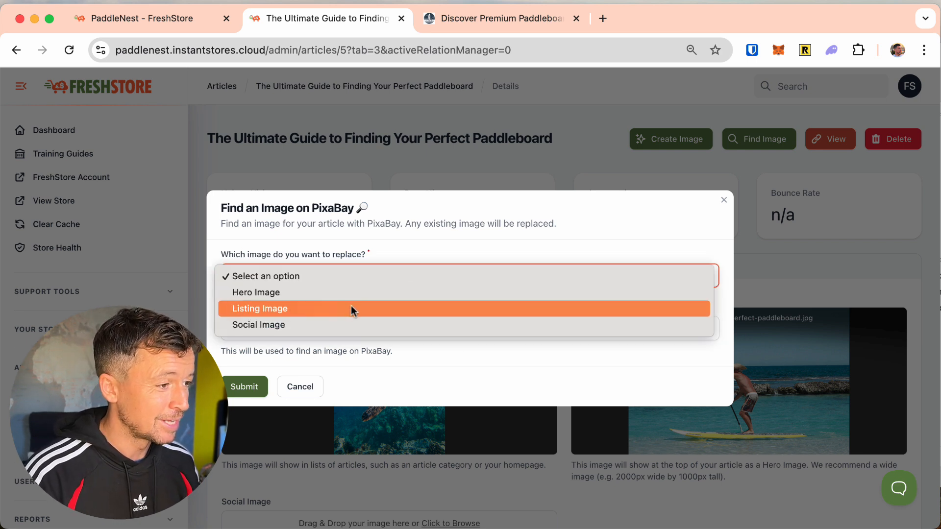
pyautogui.click(259, 308)
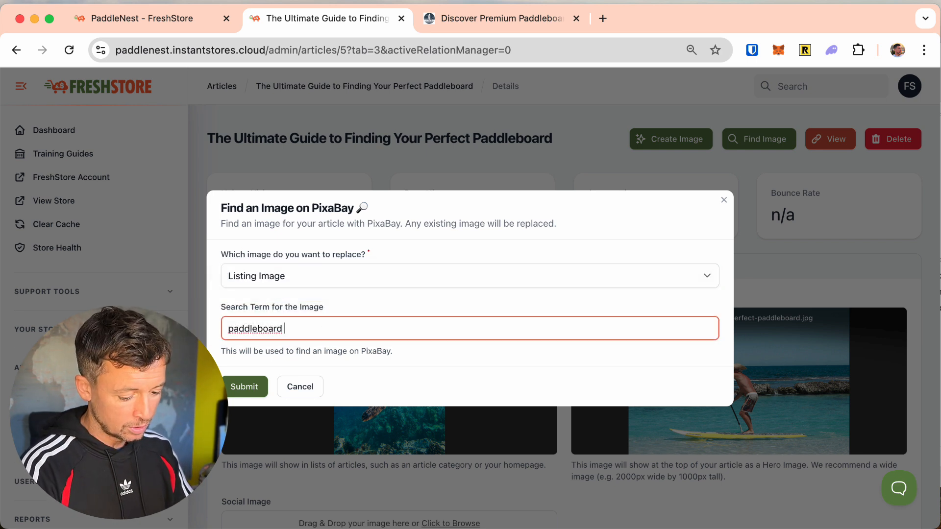
# - Edit the search term and submit the 'paddleboard' listing image search
pyautogui.write('sea')
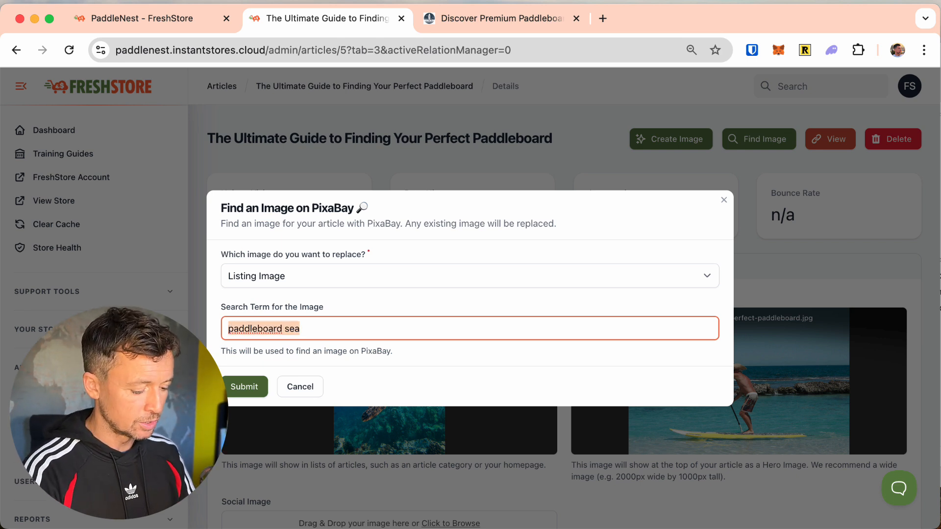
pyautogui.write('cof')
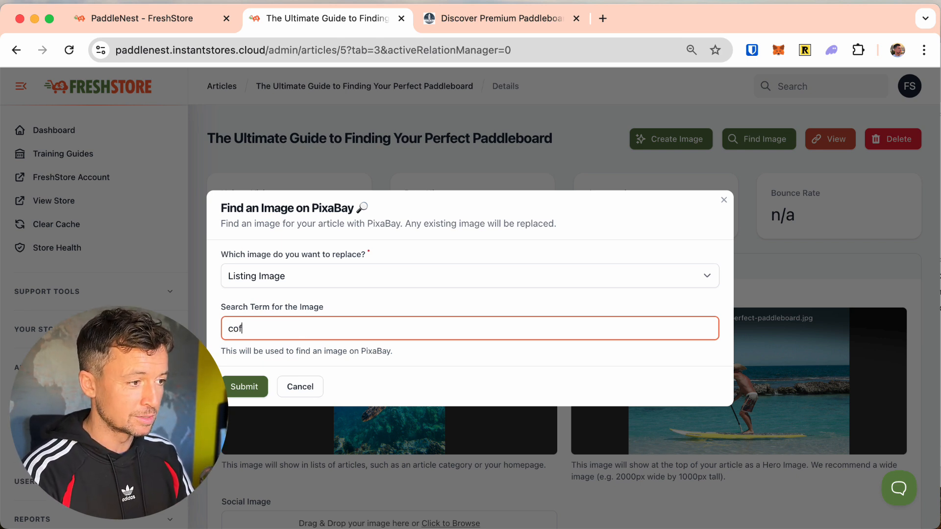
pyautogui.write('fee')
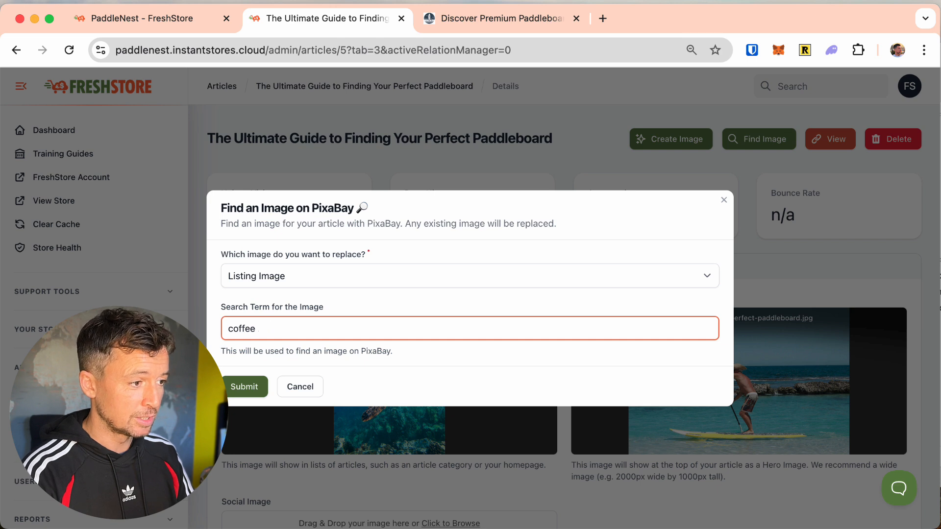
pyautogui.write('machine"')
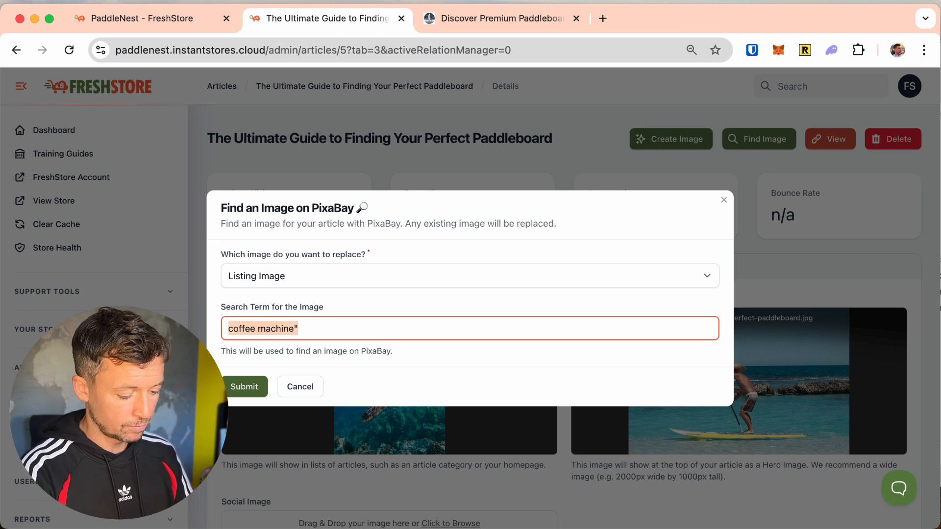
pyautogui.click(244, 387)
pyautogui.write('paddleboard')
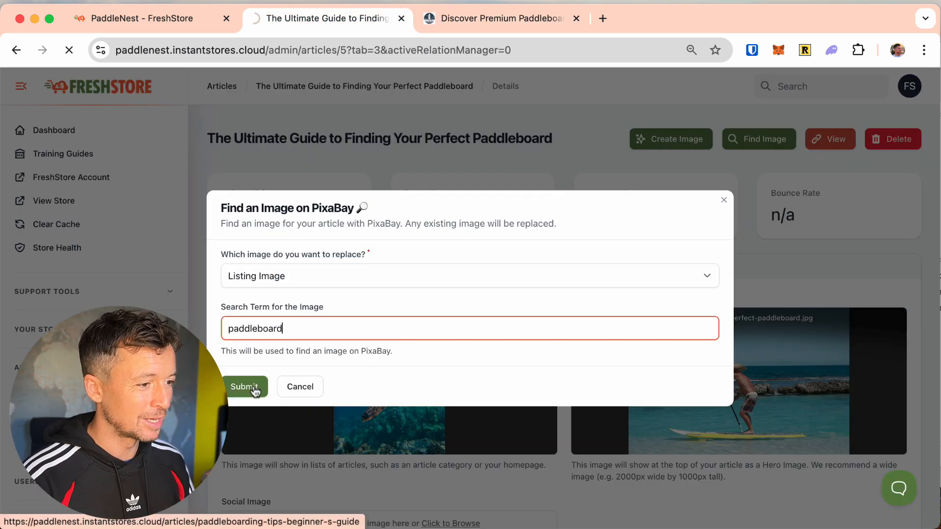
pyautogui.click(245, 387)
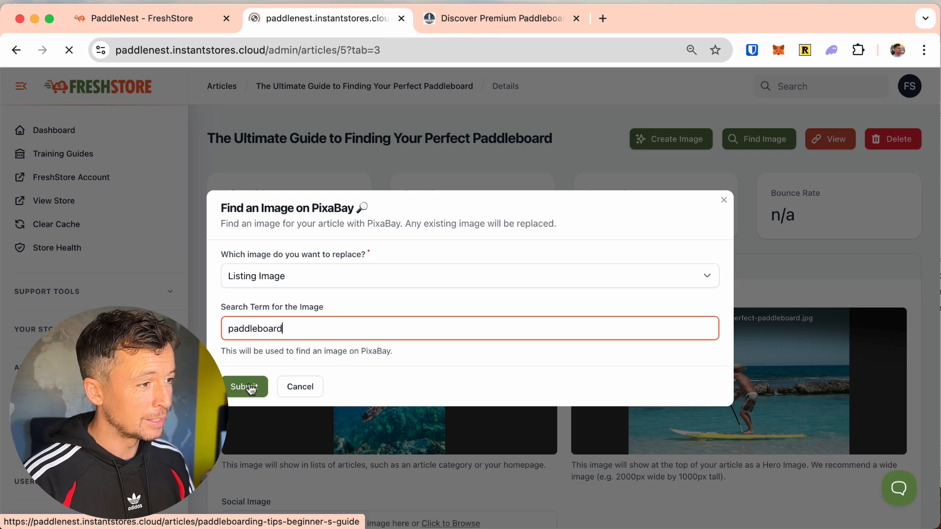
pyautogui.click(244, 387)
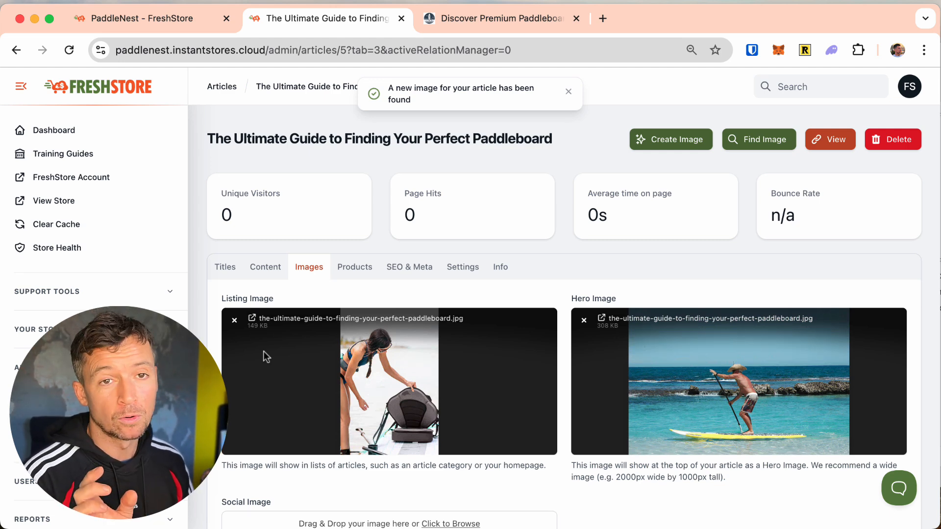
# - Confirm the woman-with-paddleboard photo on the storefront guide card, then review admin images
pyautogui.click(505, 18)
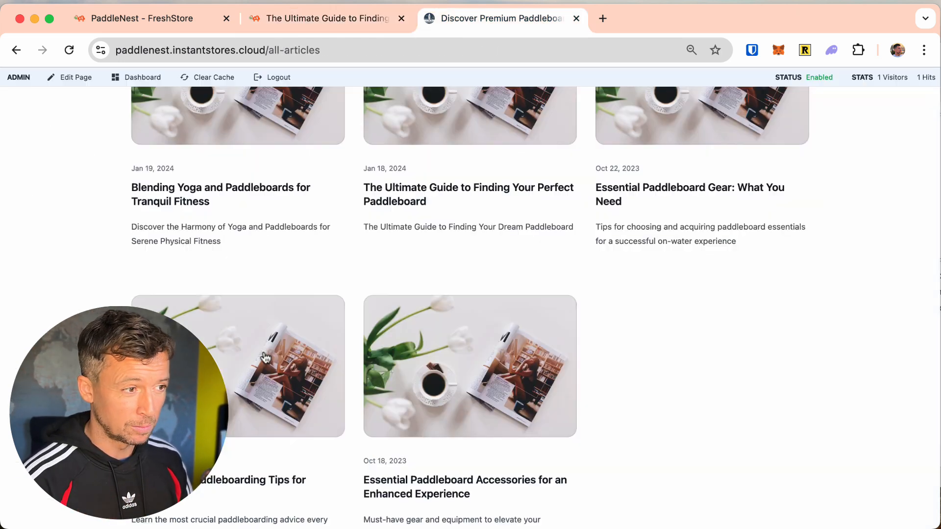
pyautogui.scroll(3)
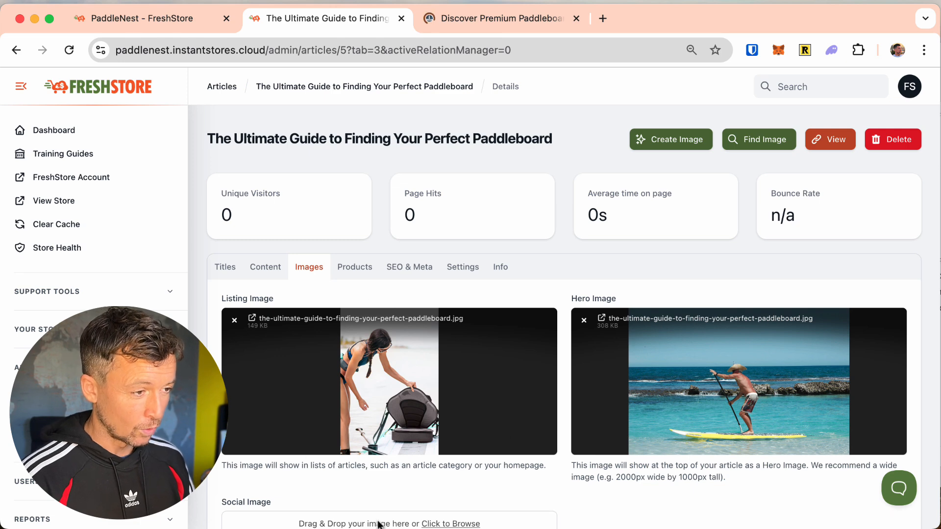
pyautogui.click(500, 18)
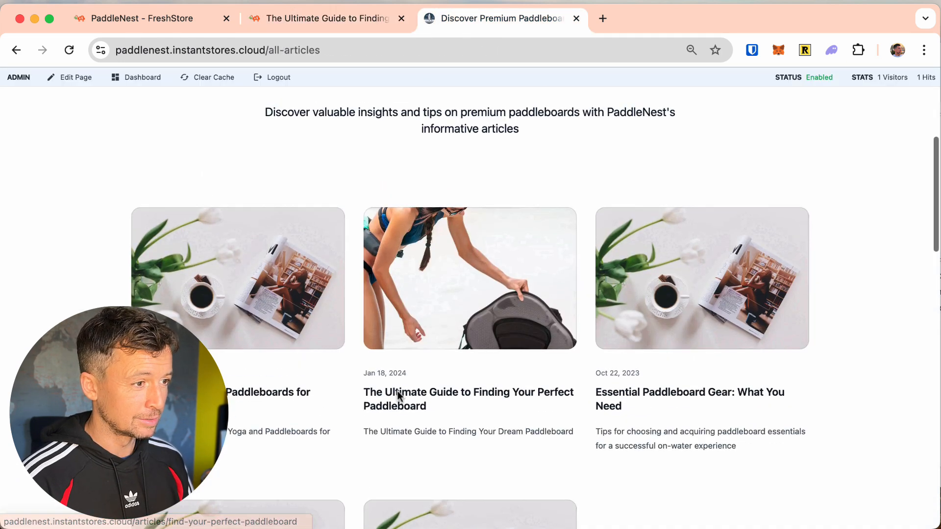
pyautogui.scroll(-3)
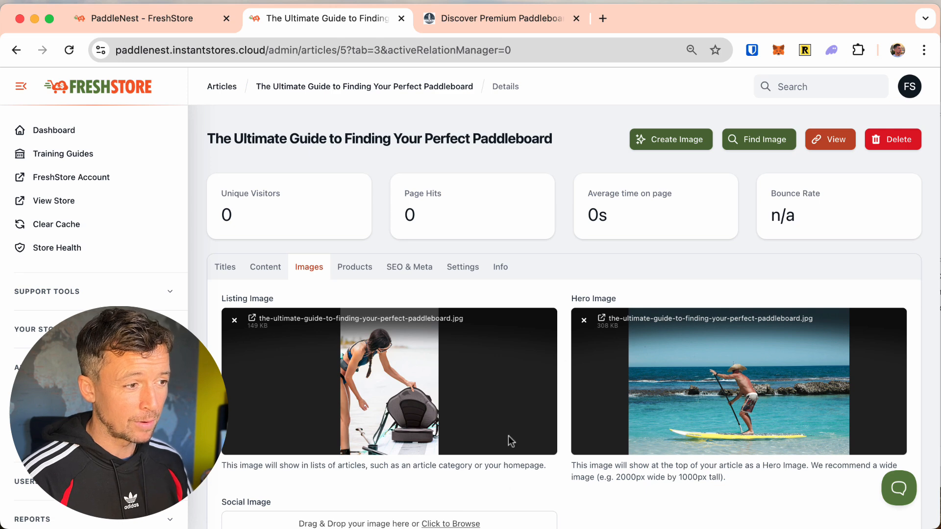
pyautogui.moveTo(468, 441)
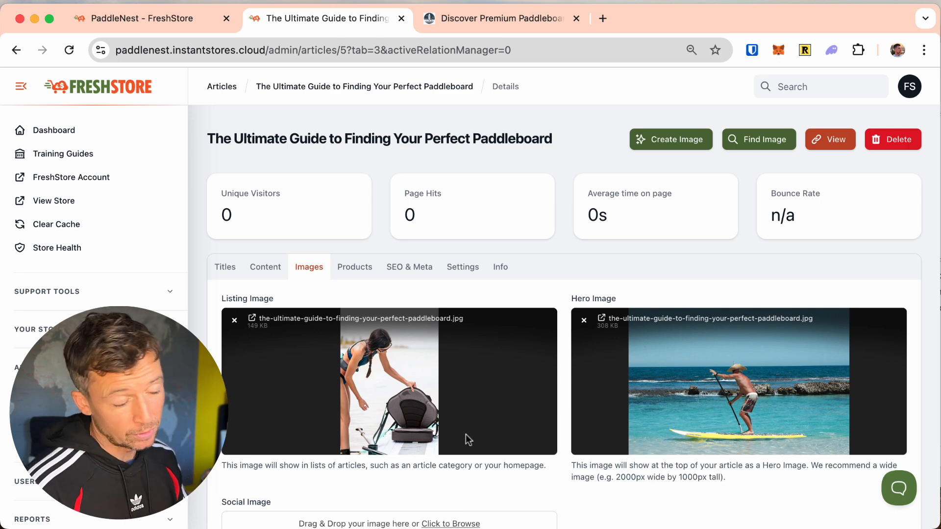
pyautogui.scroll(-3)
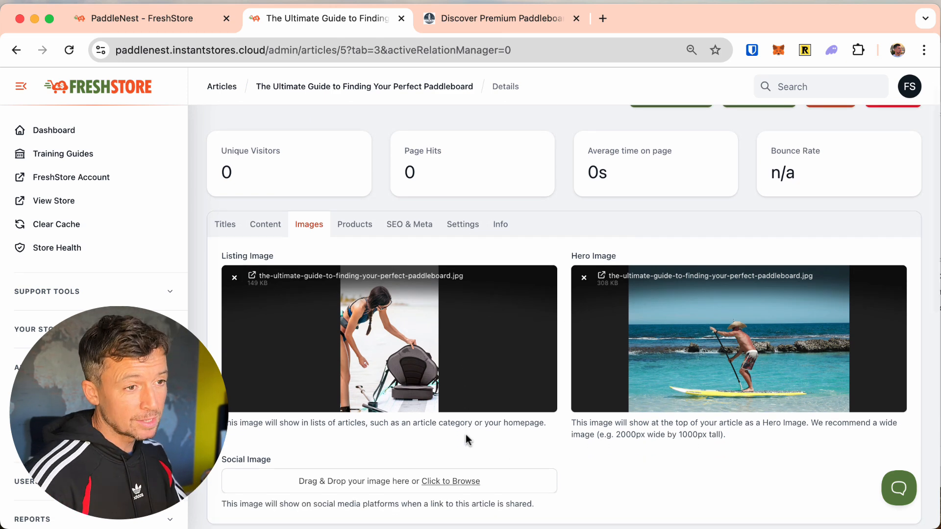
pyautogui.scroll(3)
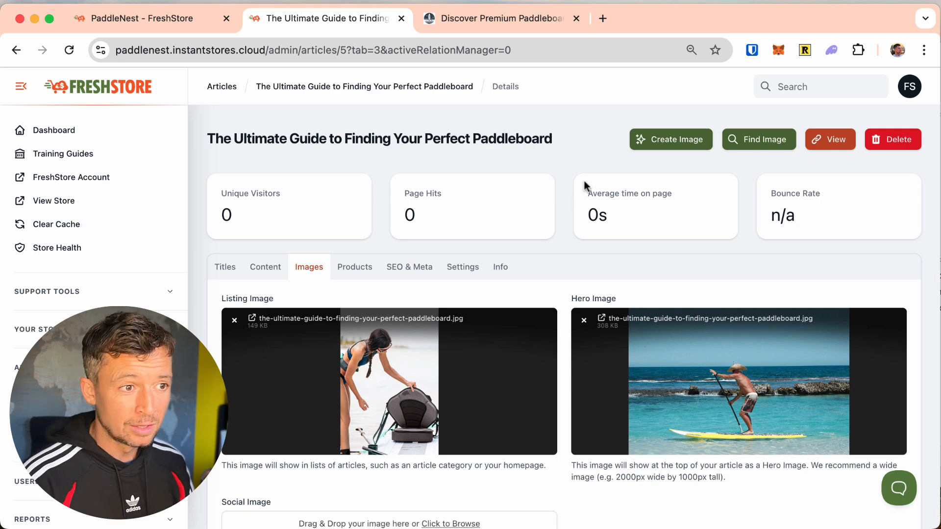